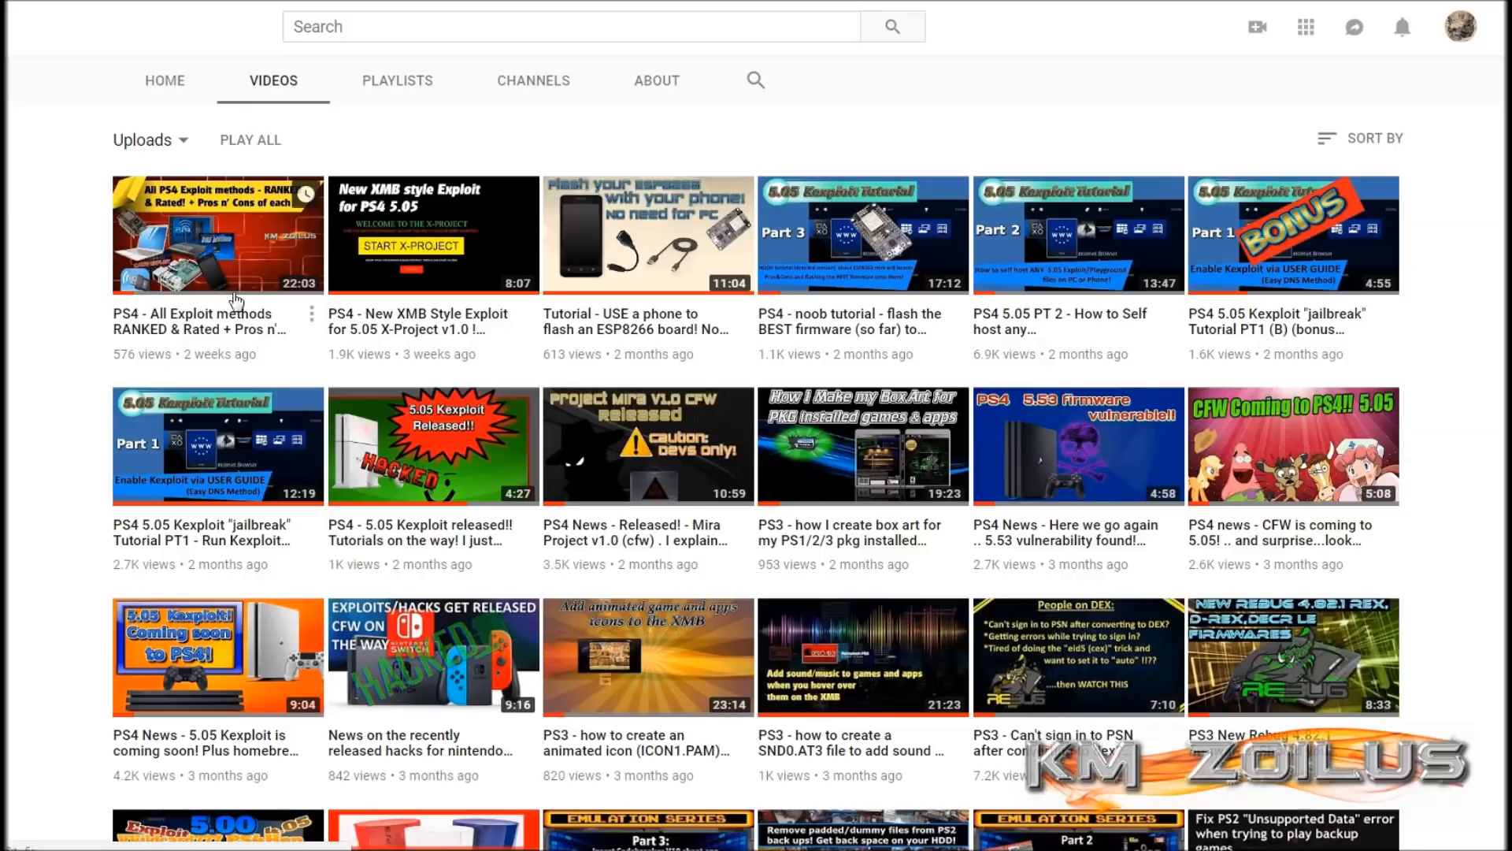
{"action": "mouse_move", "coordinate": [206, 259]}
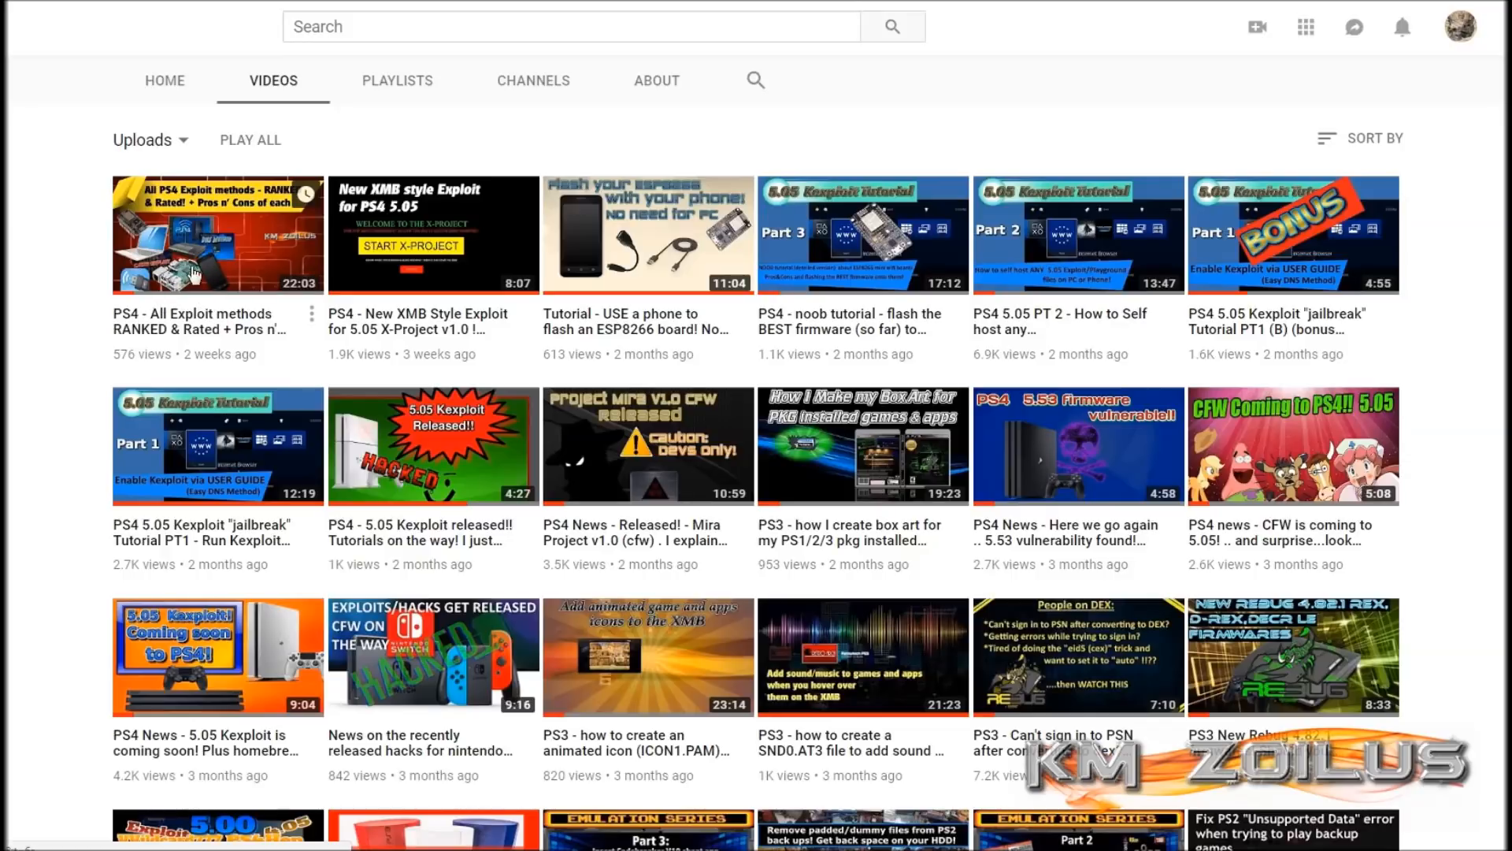
{"action": "mouse_move", "coordinate": [198, 280]}
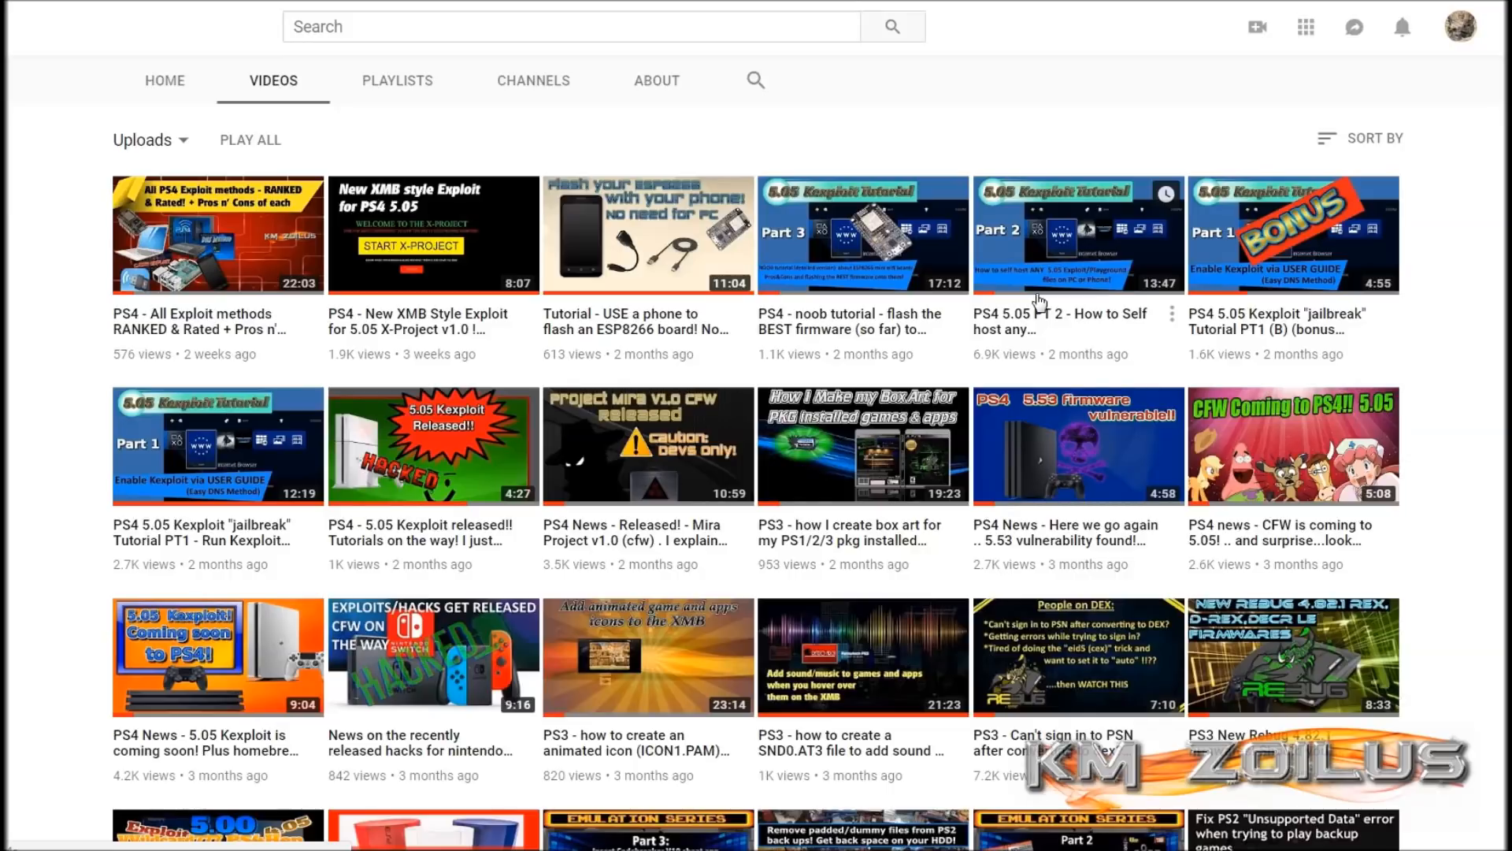
{"action": "mouse_move", "coordinate": [1078, 304]}
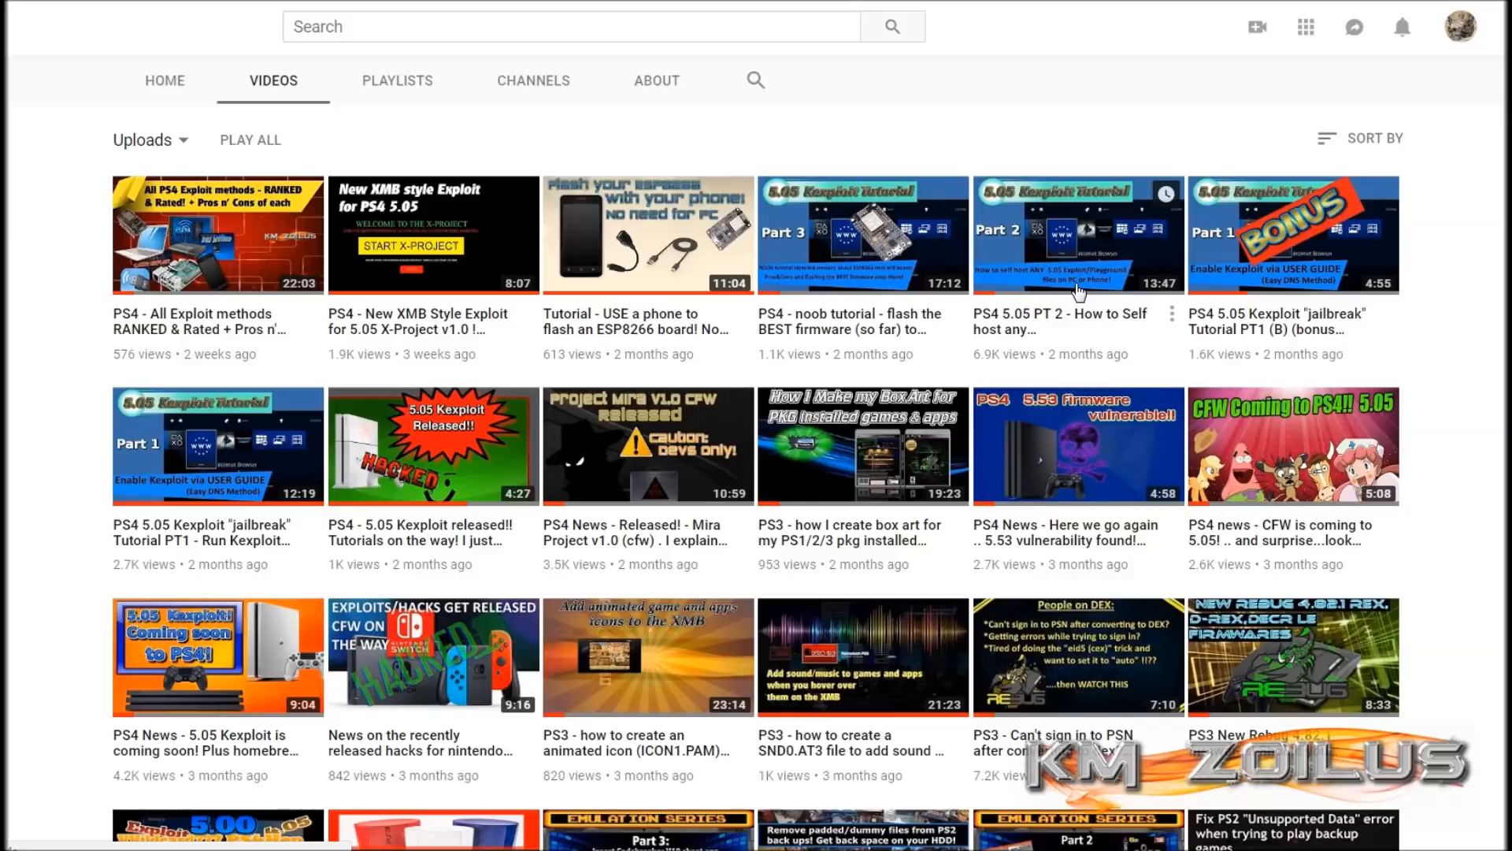
{"action": "mouse_move", "coordinate": [1073, 295]}
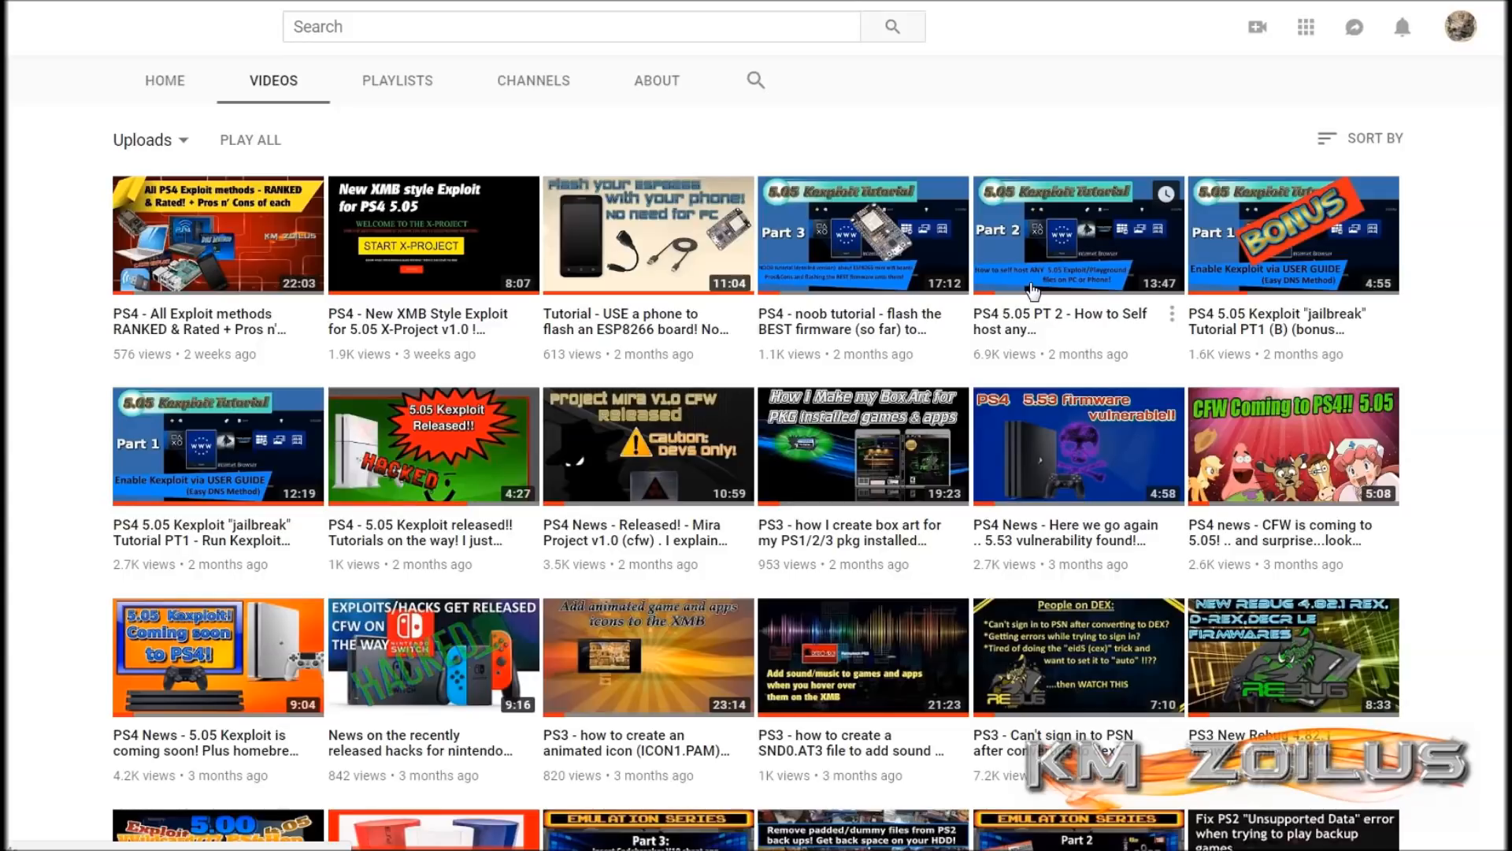
{"action": "mouse_move", "coordinate": [265, 280]}
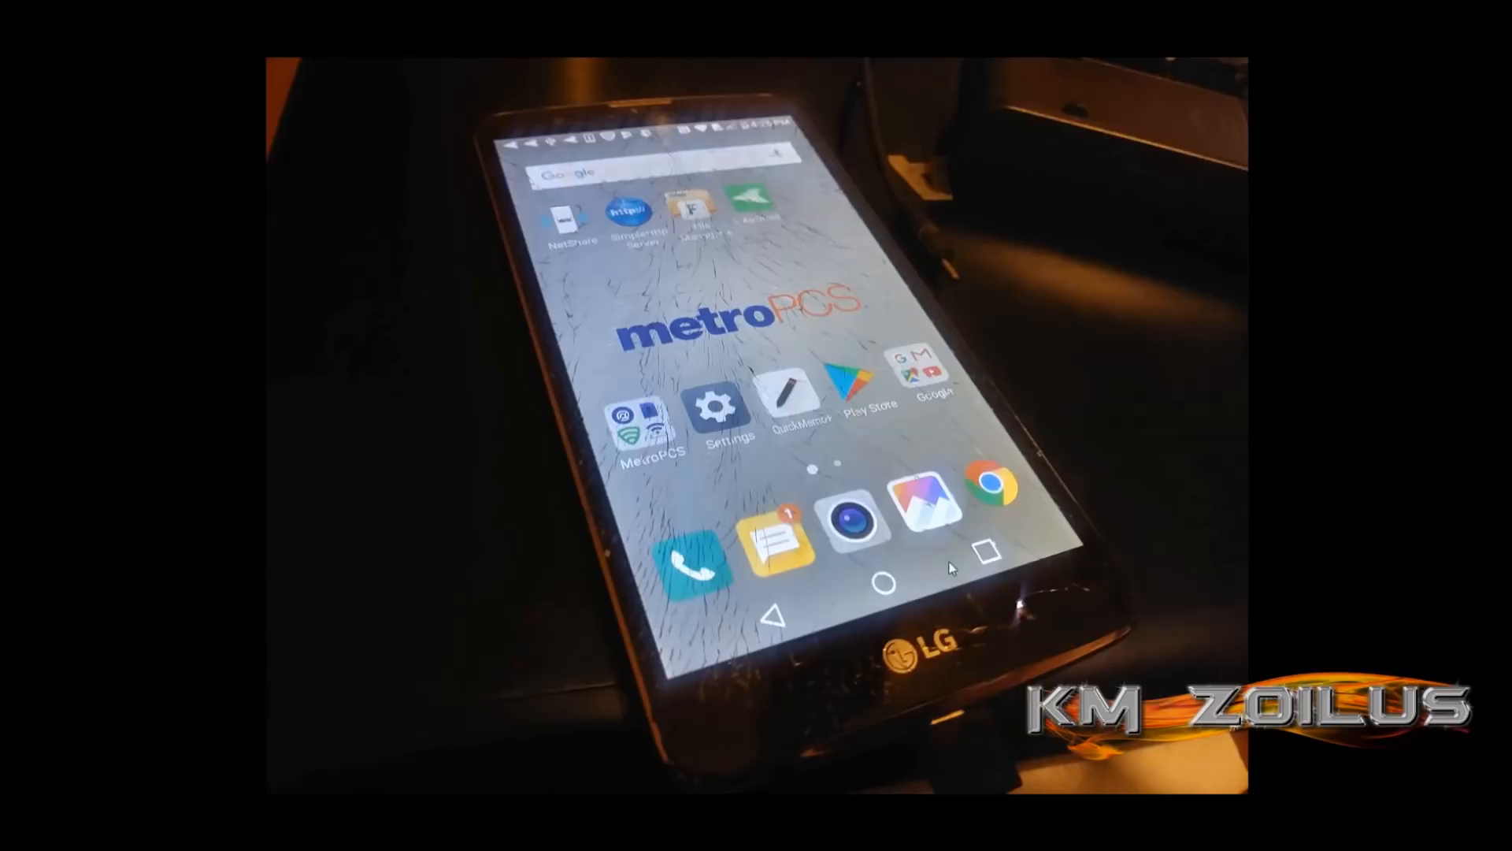
{"action": "mouse_move", "coordinate": [701, 227]}
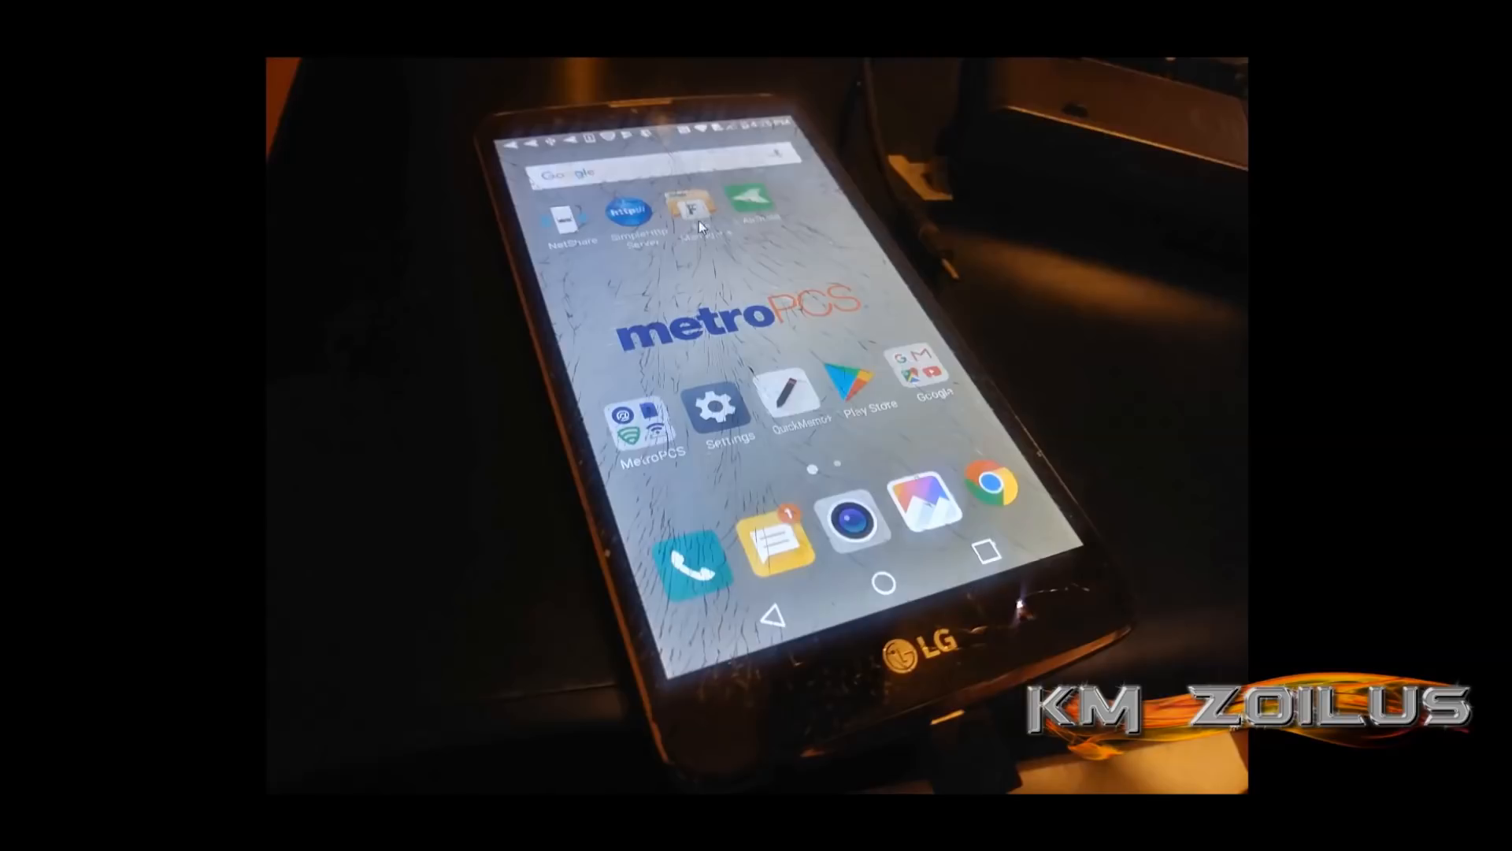
{"action": "mouse_move", "coordinate": [605, 472]}
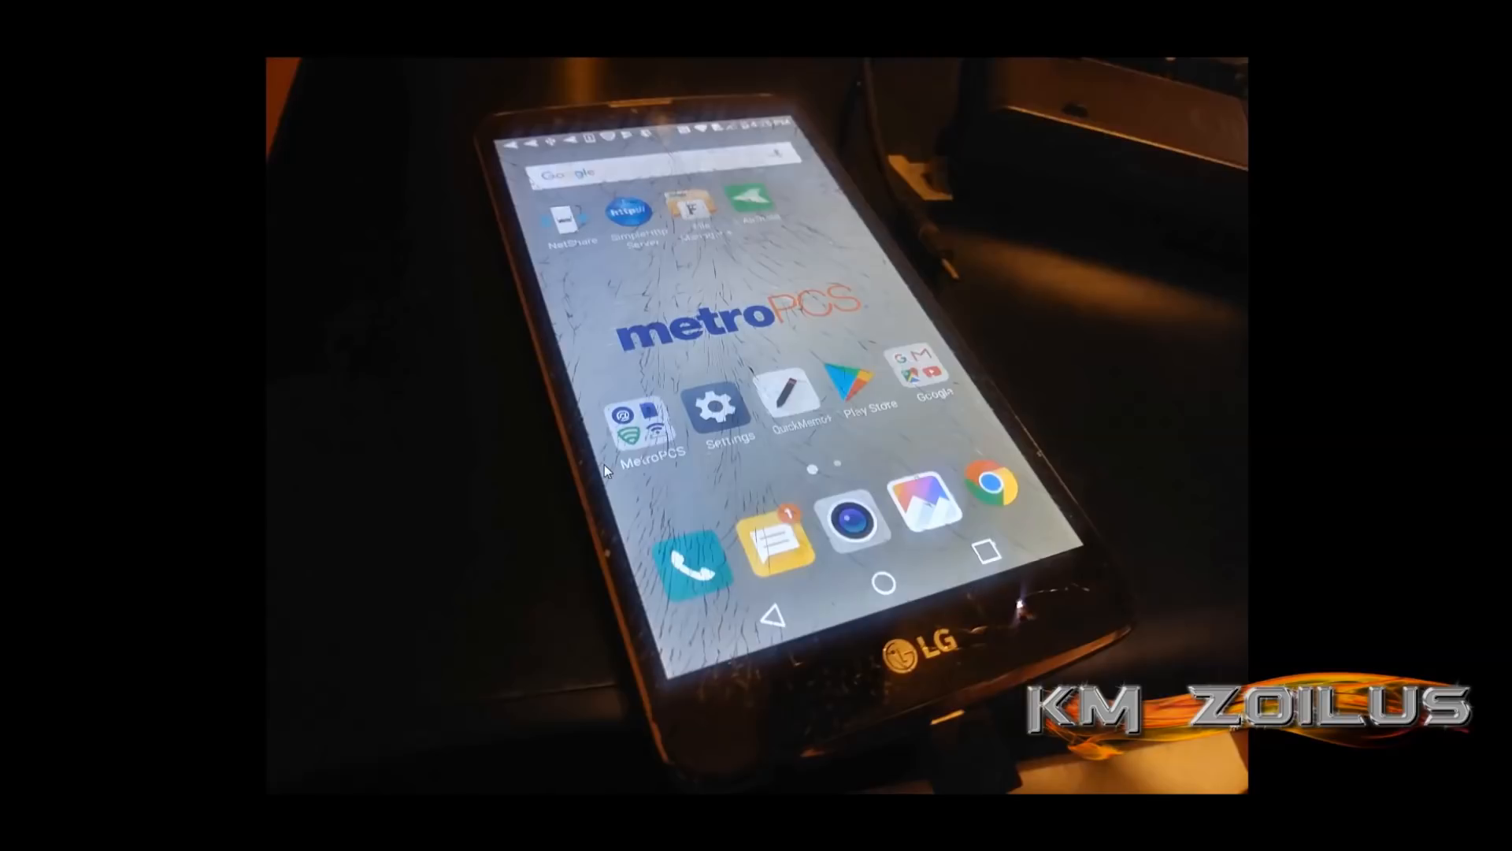
{"action": "mouse_move", "coordinate": [688, 178]}
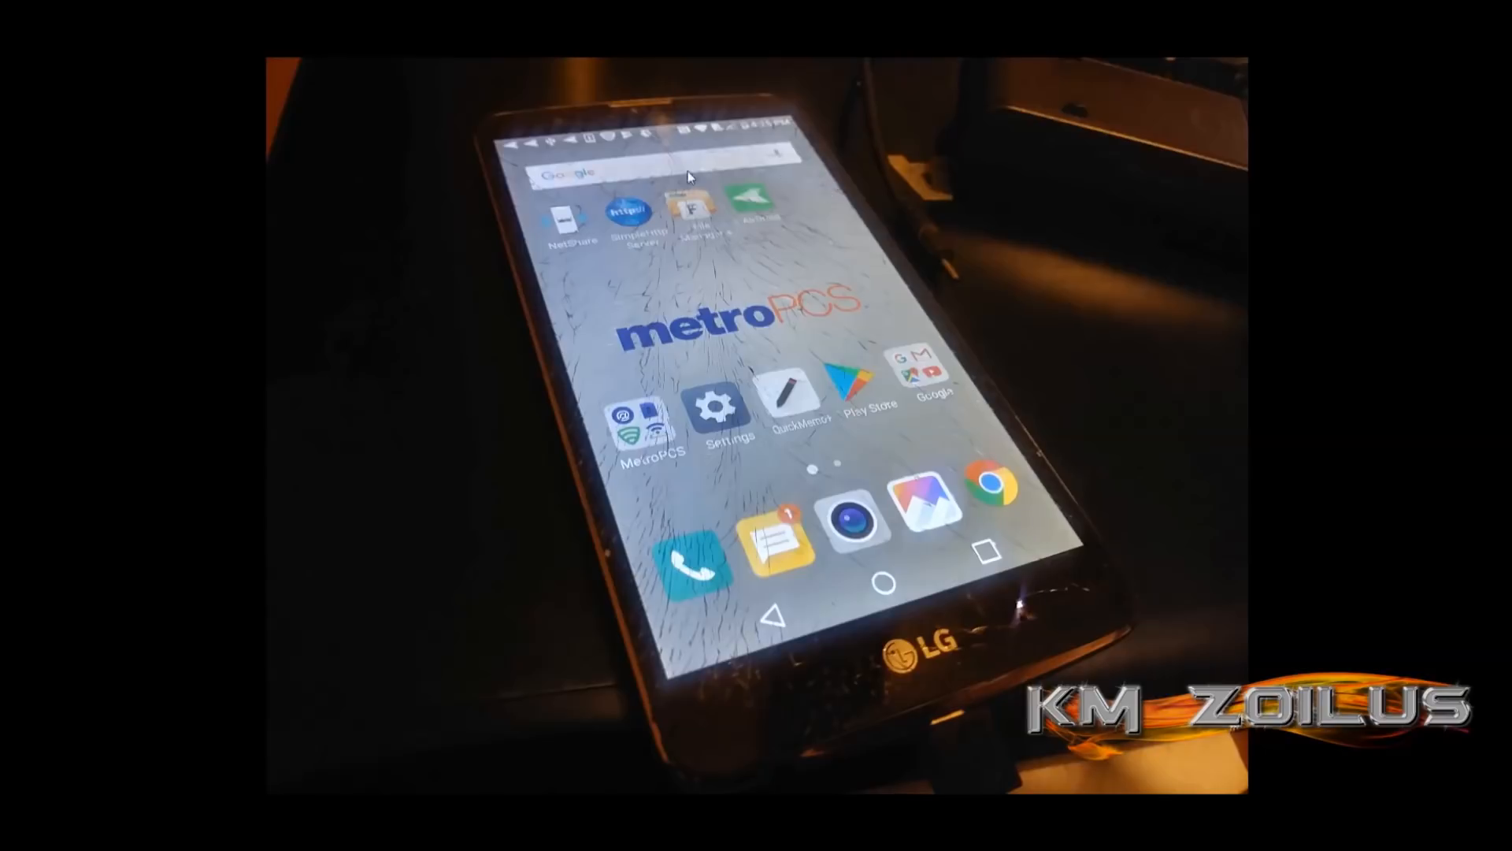
{"action": "mouse_move", "coordinate": [797, 413]}
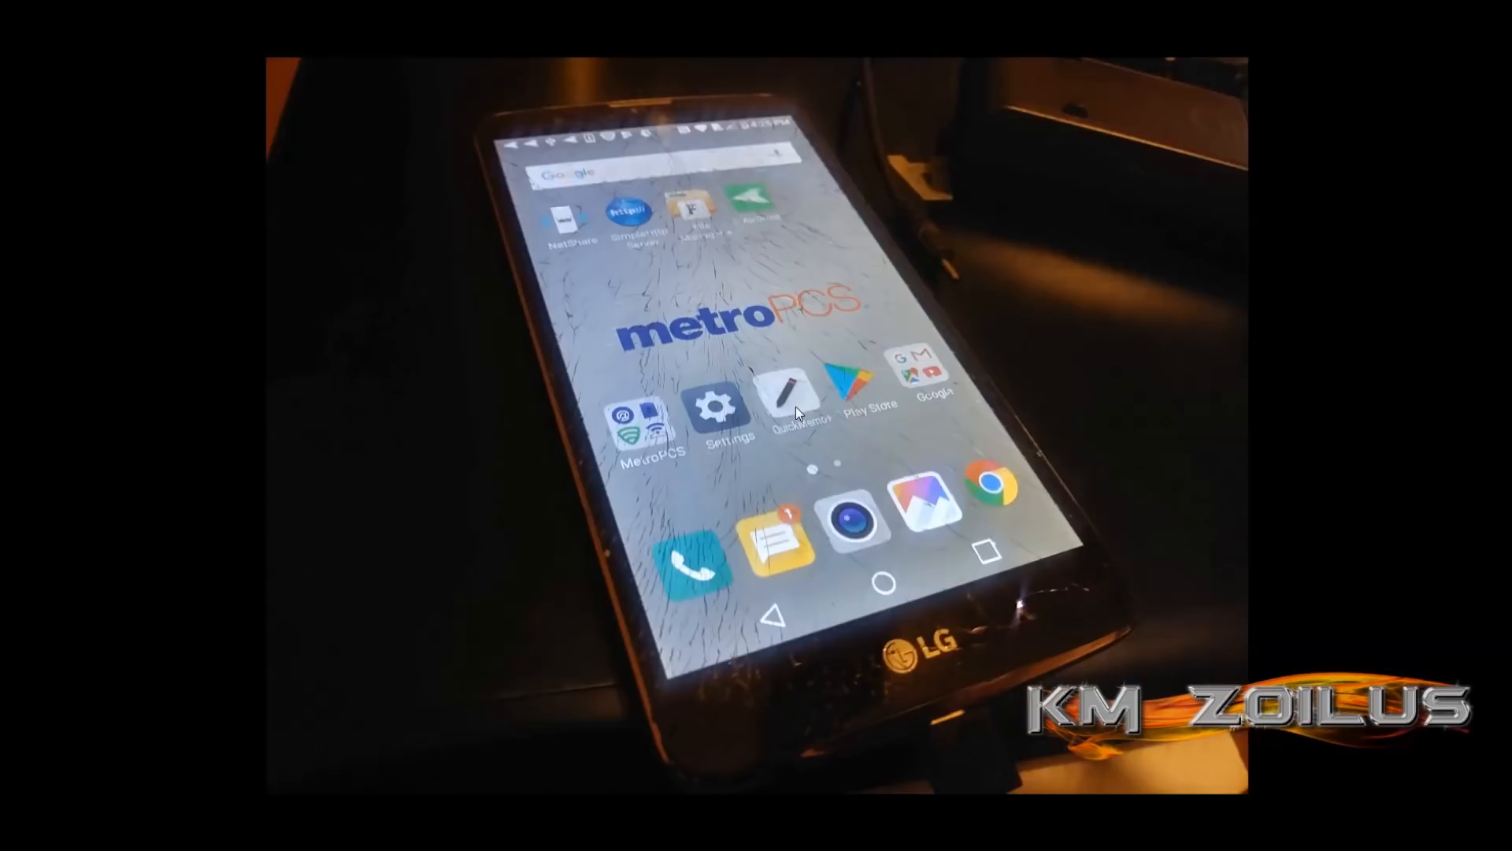
{"action": "mouse_move", "coordinate": [790, 487]}
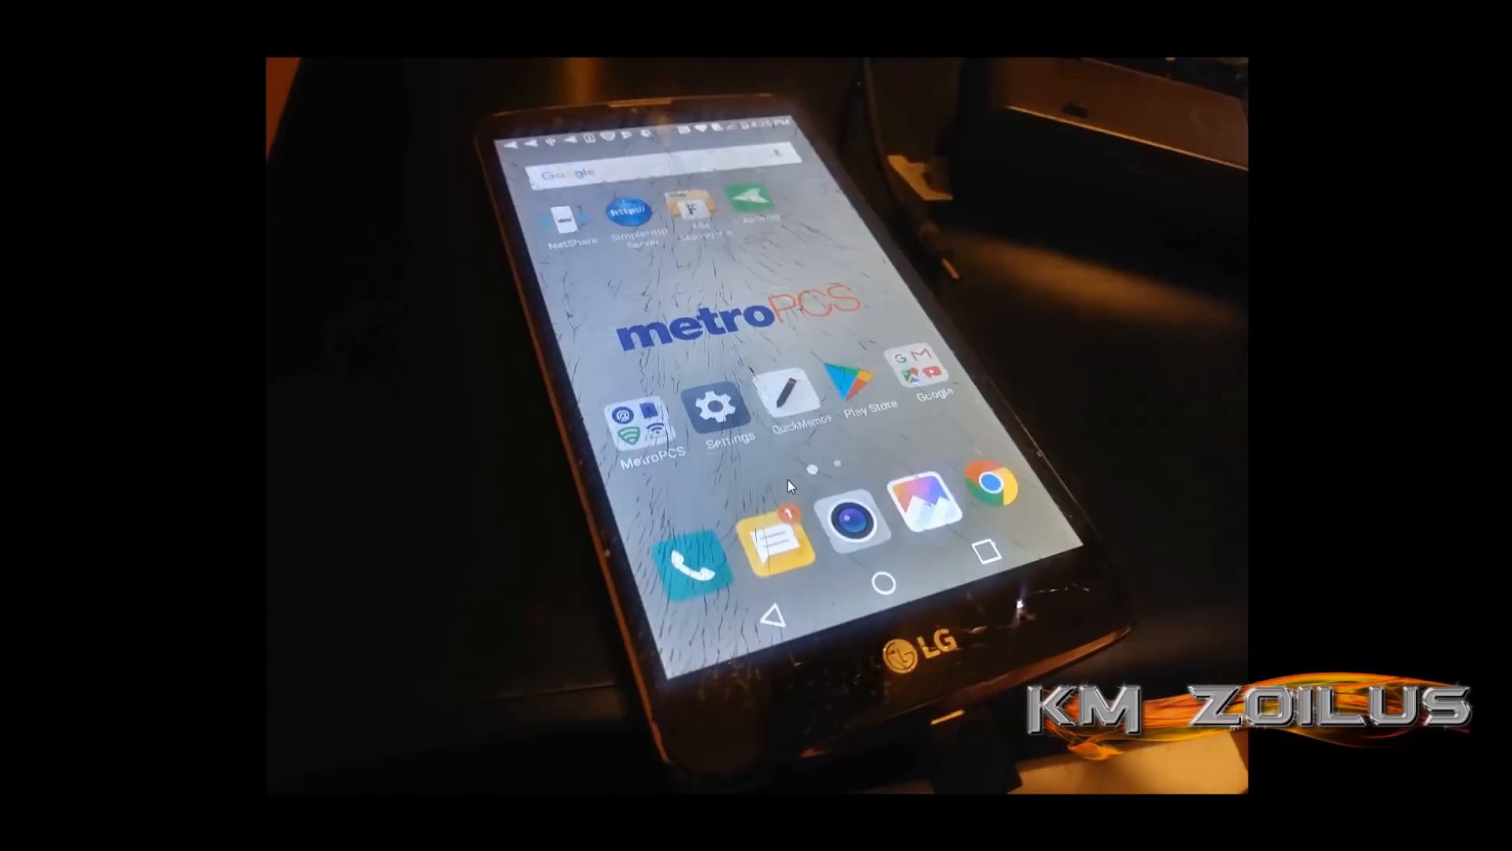
{"action": "mouse_move", "coordinate": [657, 485]}
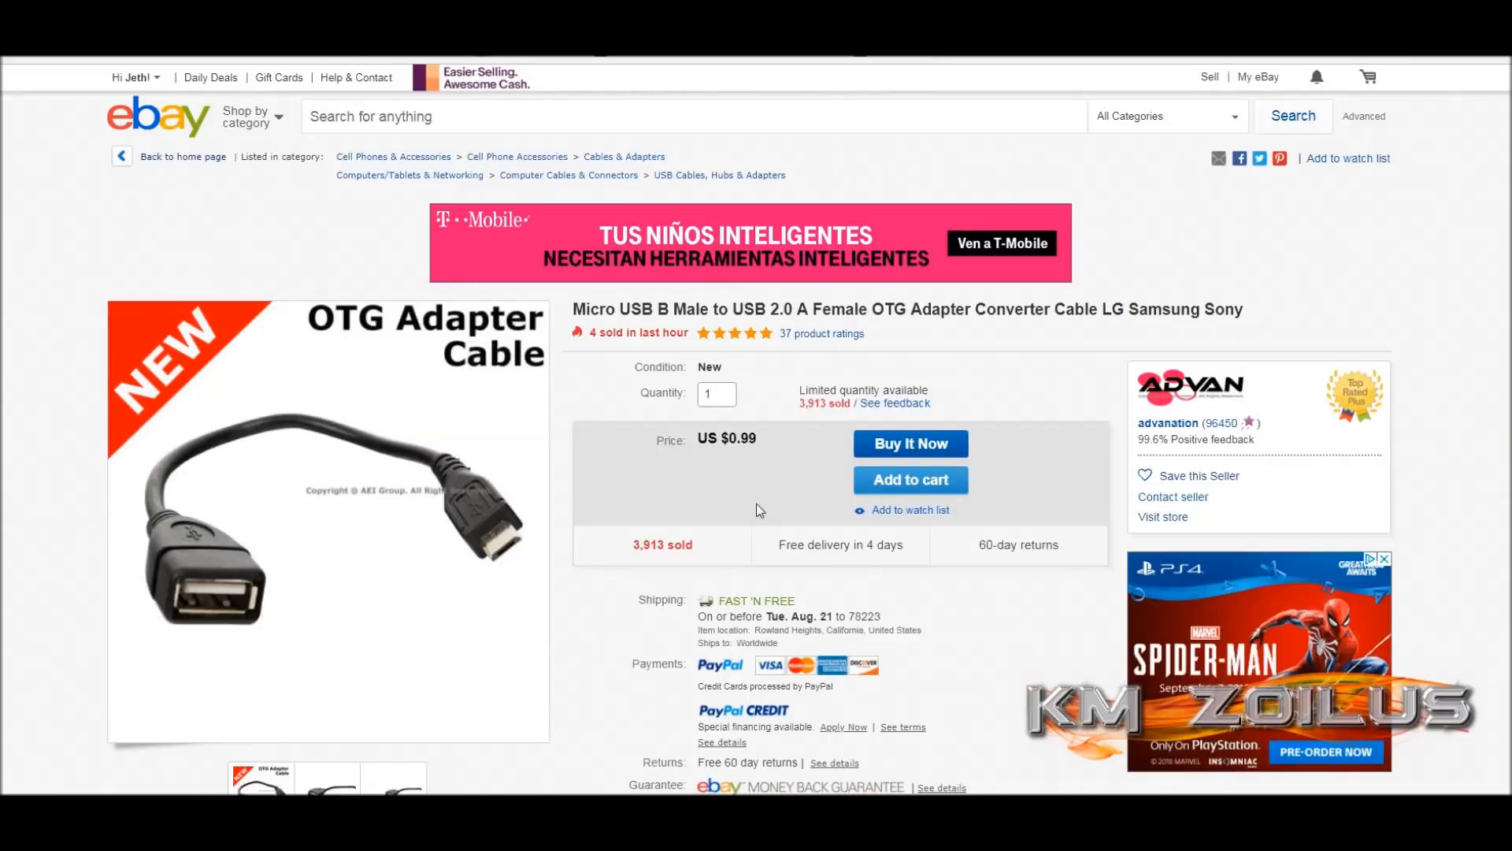
{"action": "mouse_move", "coordinate": [1022, 476]}
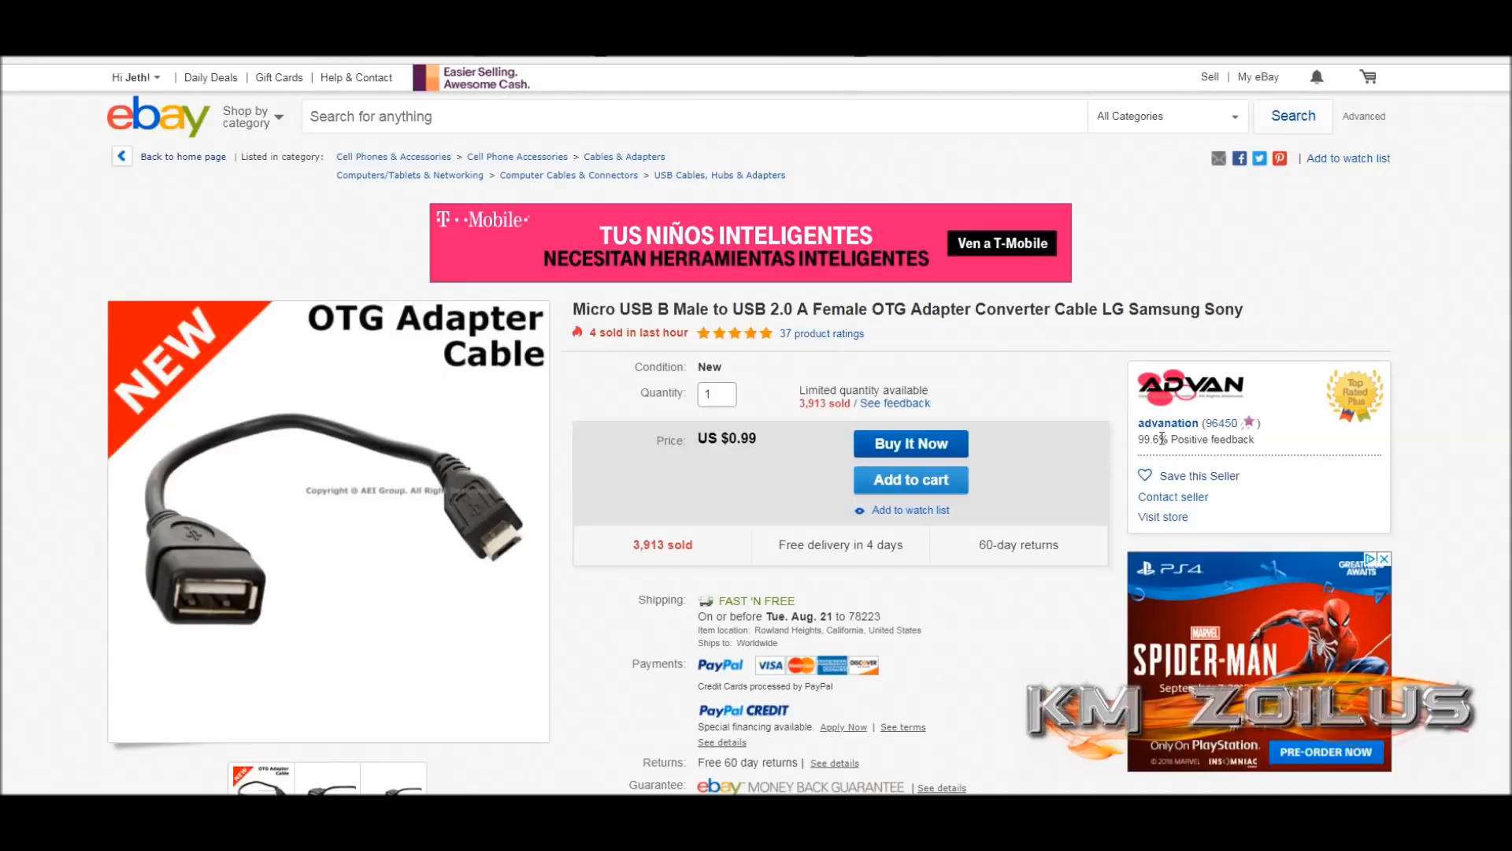
{"action": "mouse_move", "coordinate": [1041, 454]}
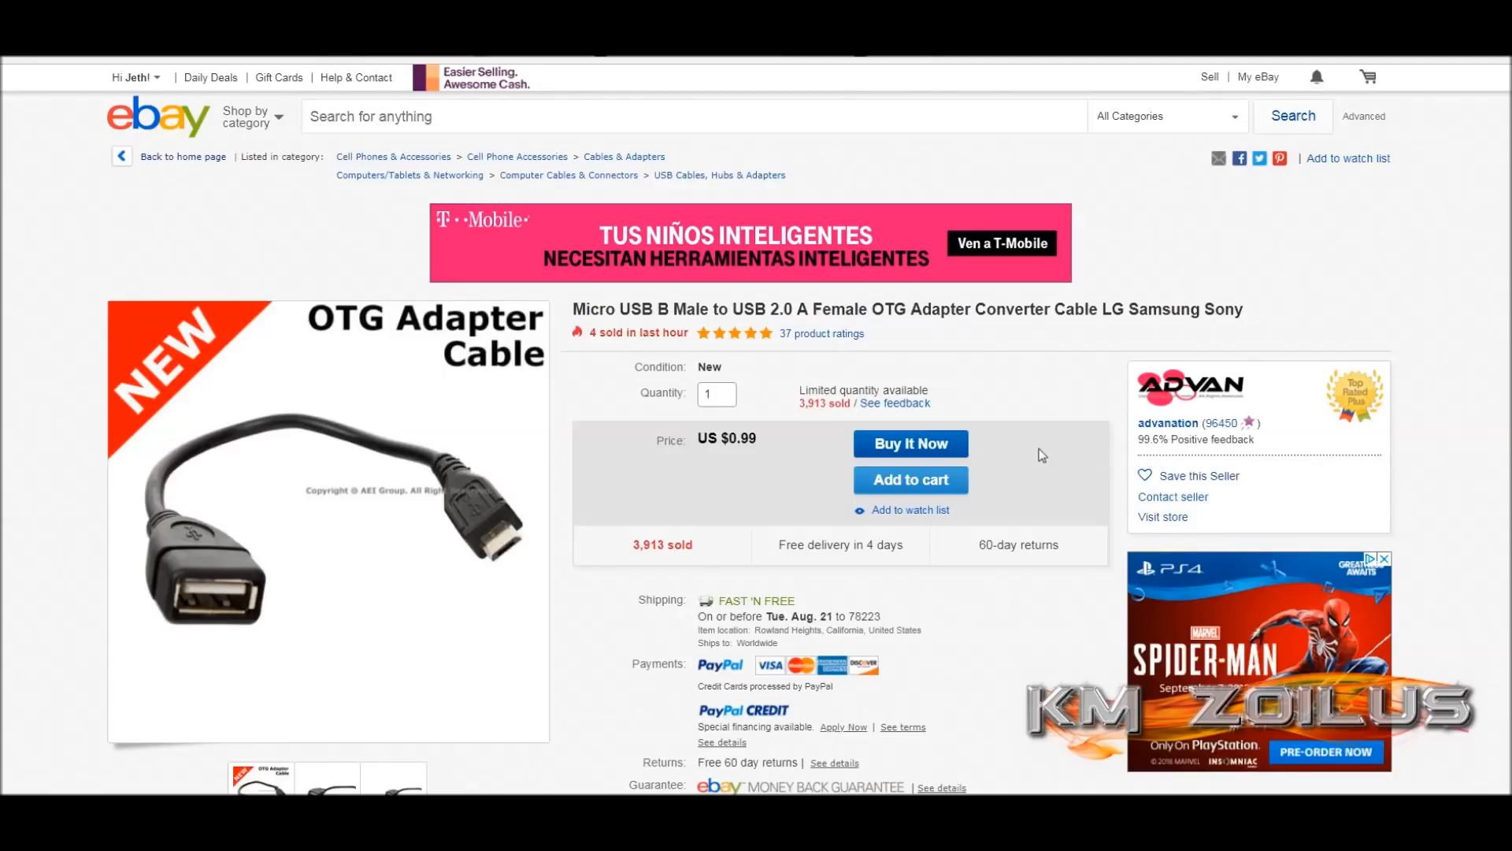
{"action": "mouse_move", "coordinate": [735, 574]}
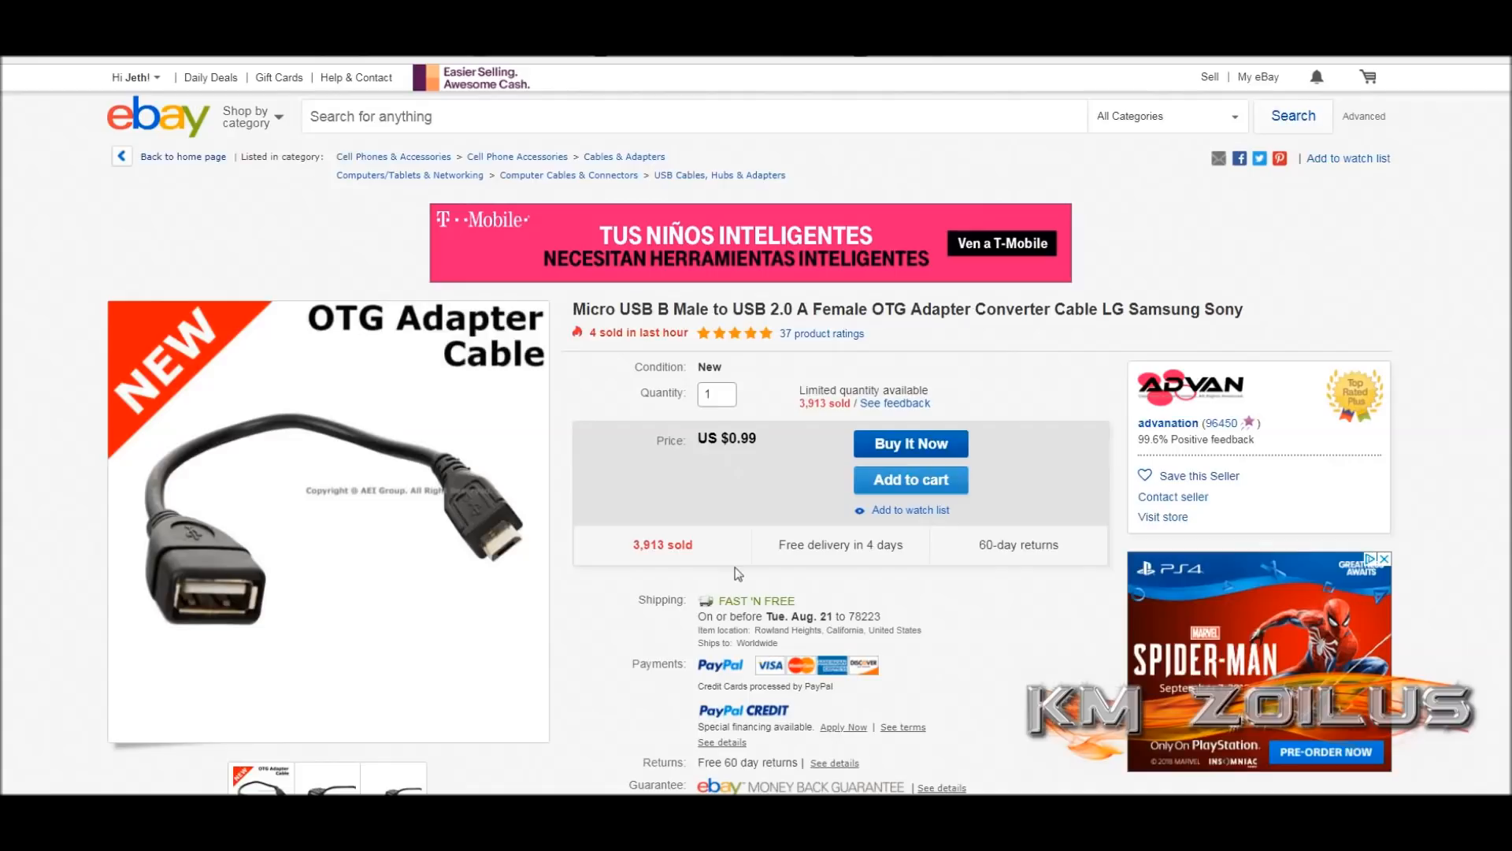
{"action": "mouse_move", "coordinate": [738, 609]}
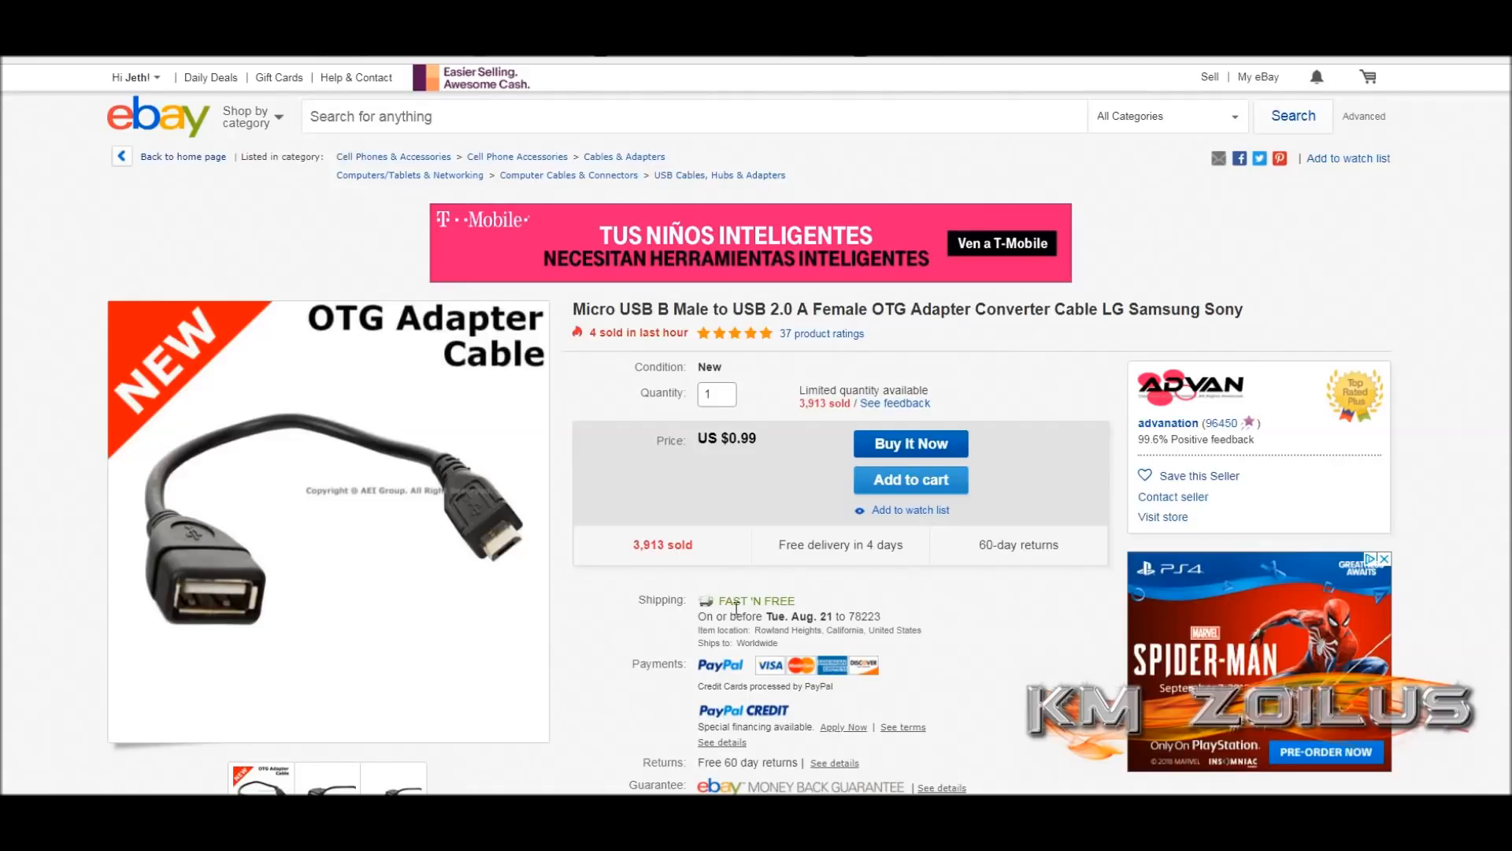
{"action": "mouse_move", "coordinate": [778, 463]}
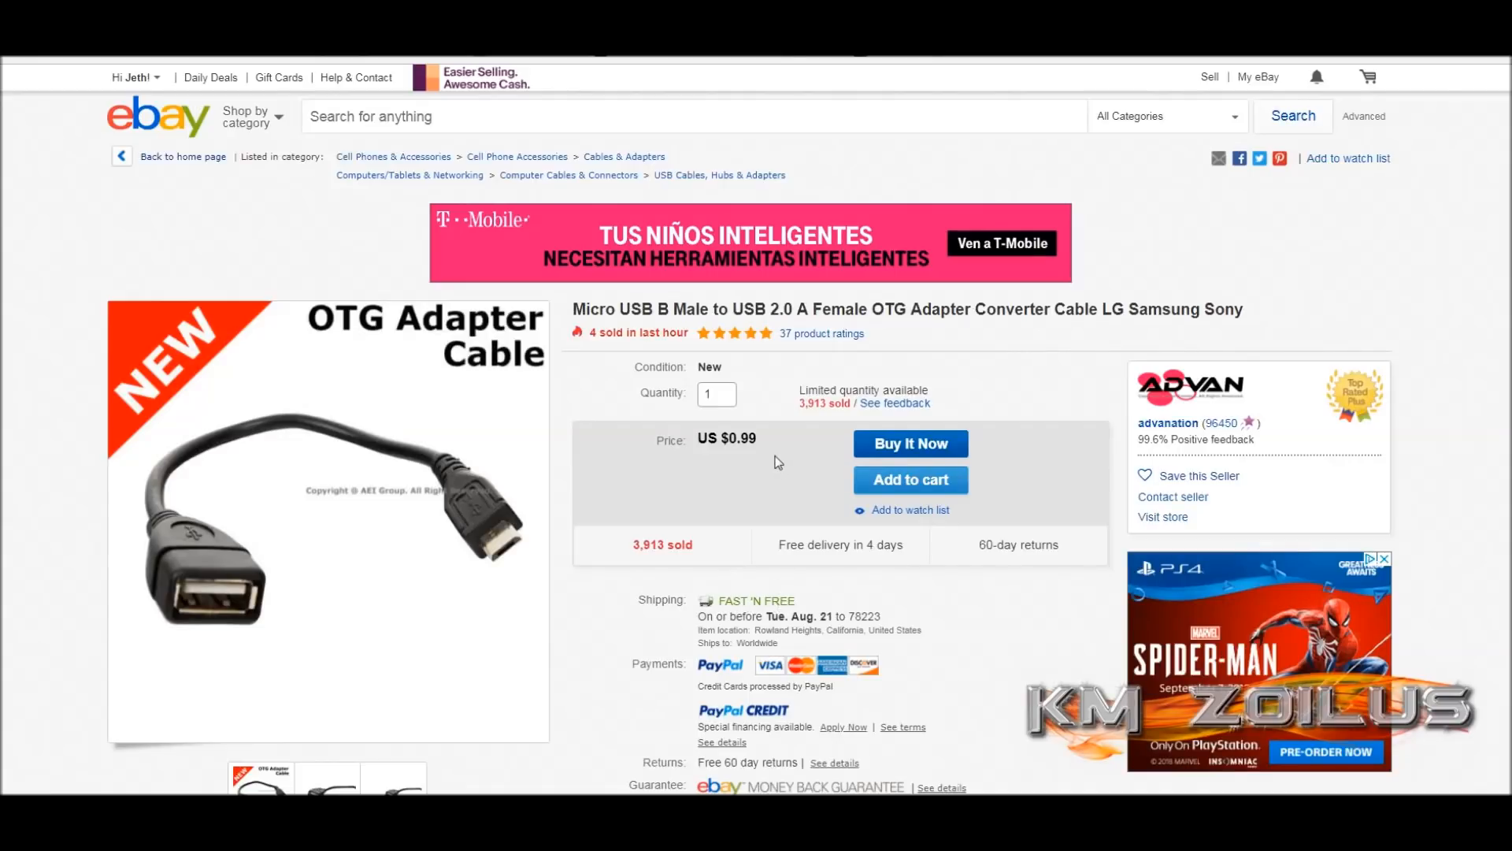
{"action": "mouse_move", "coordinate": [395, 448]}
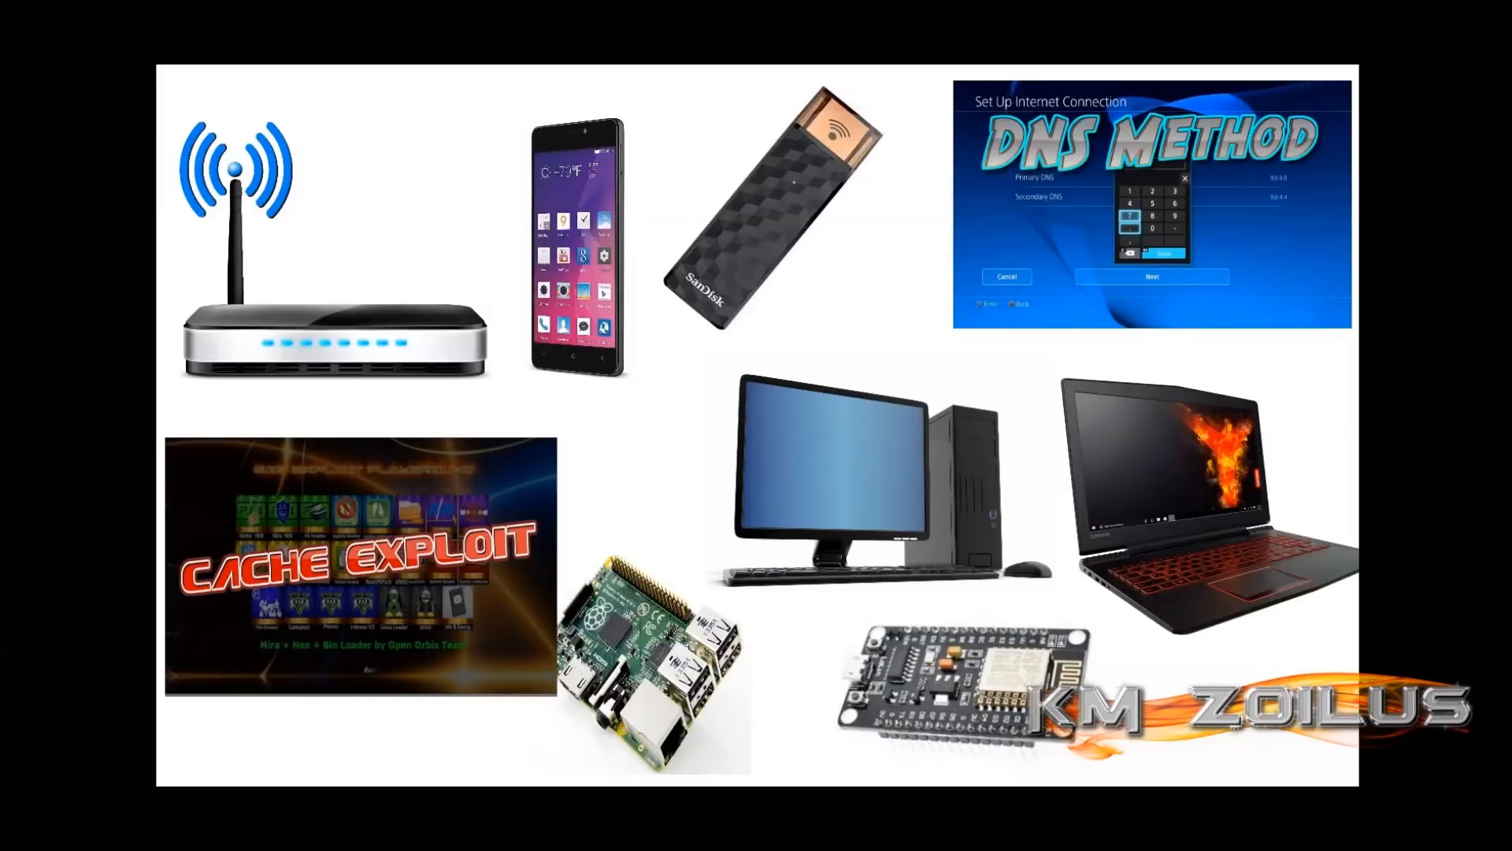
{"action": "mouse_move", "coordinate": [790, 204]}
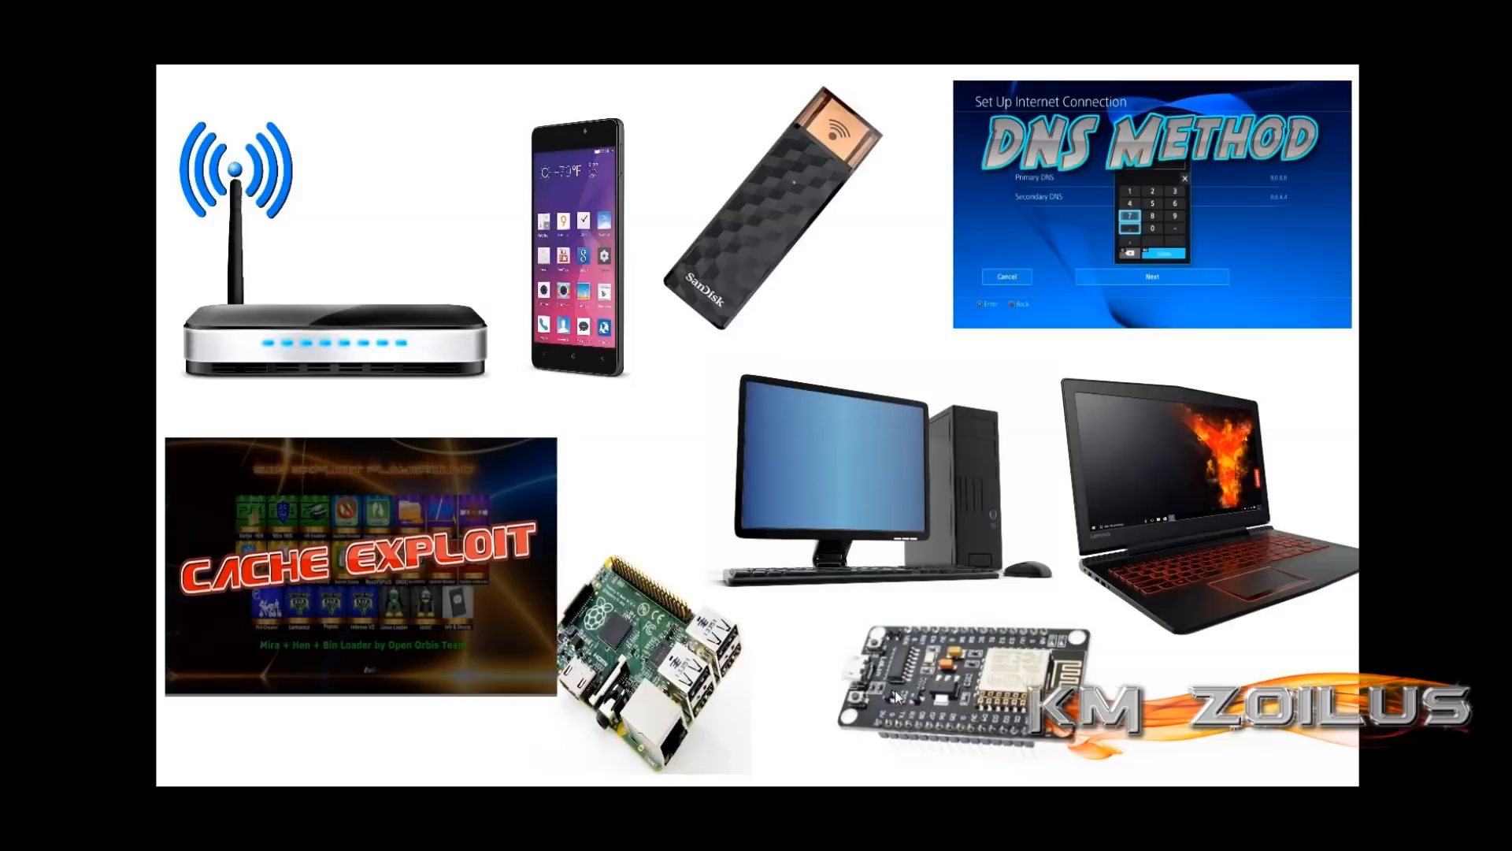
{"action": "mouse_move", "coordinate": [837, 514]}
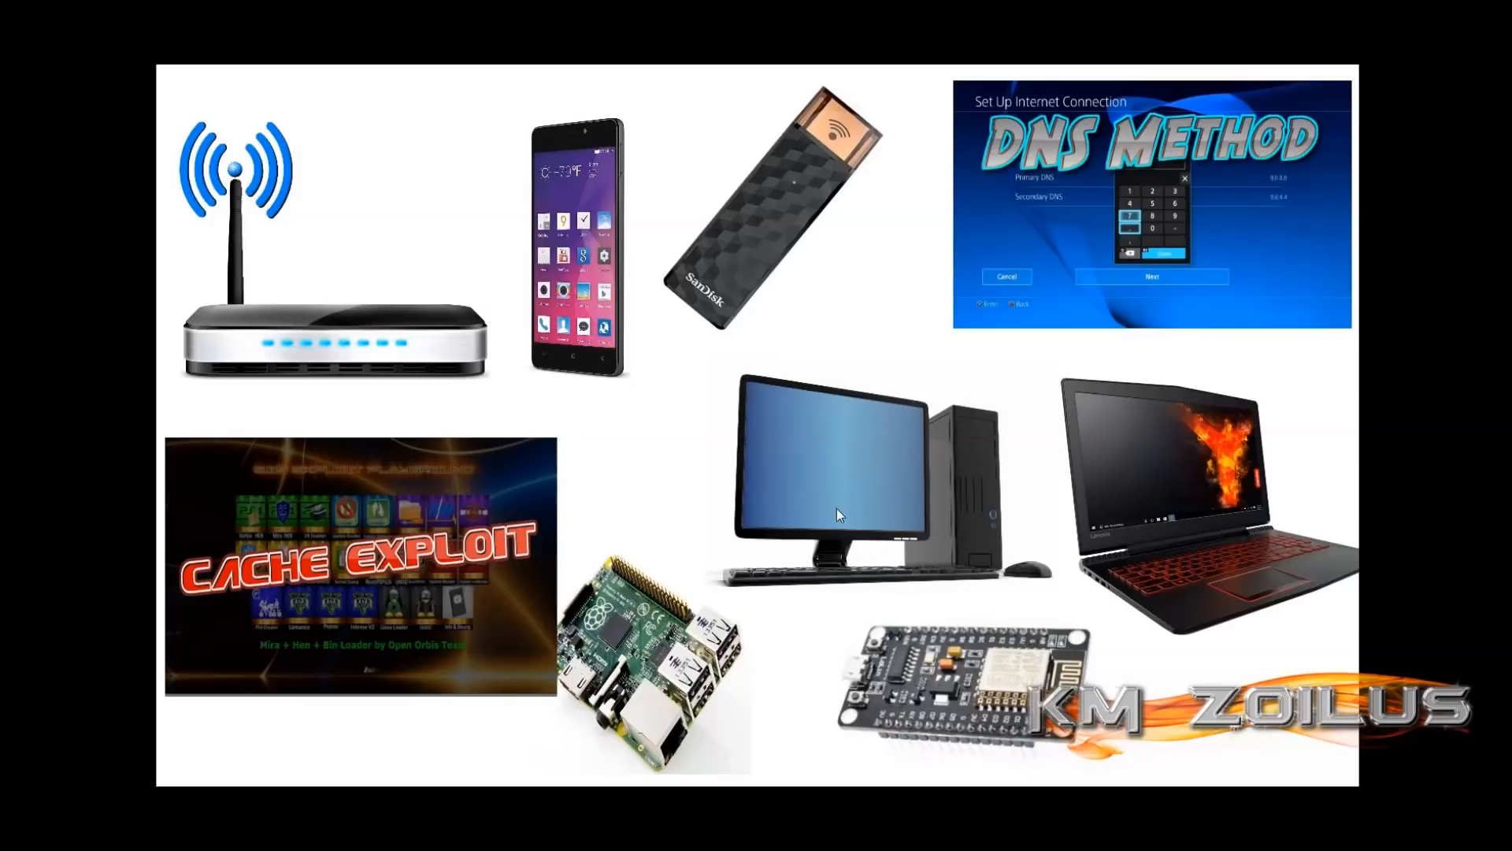
{"action": "mouse_move", "coordinate": [916, 594]}
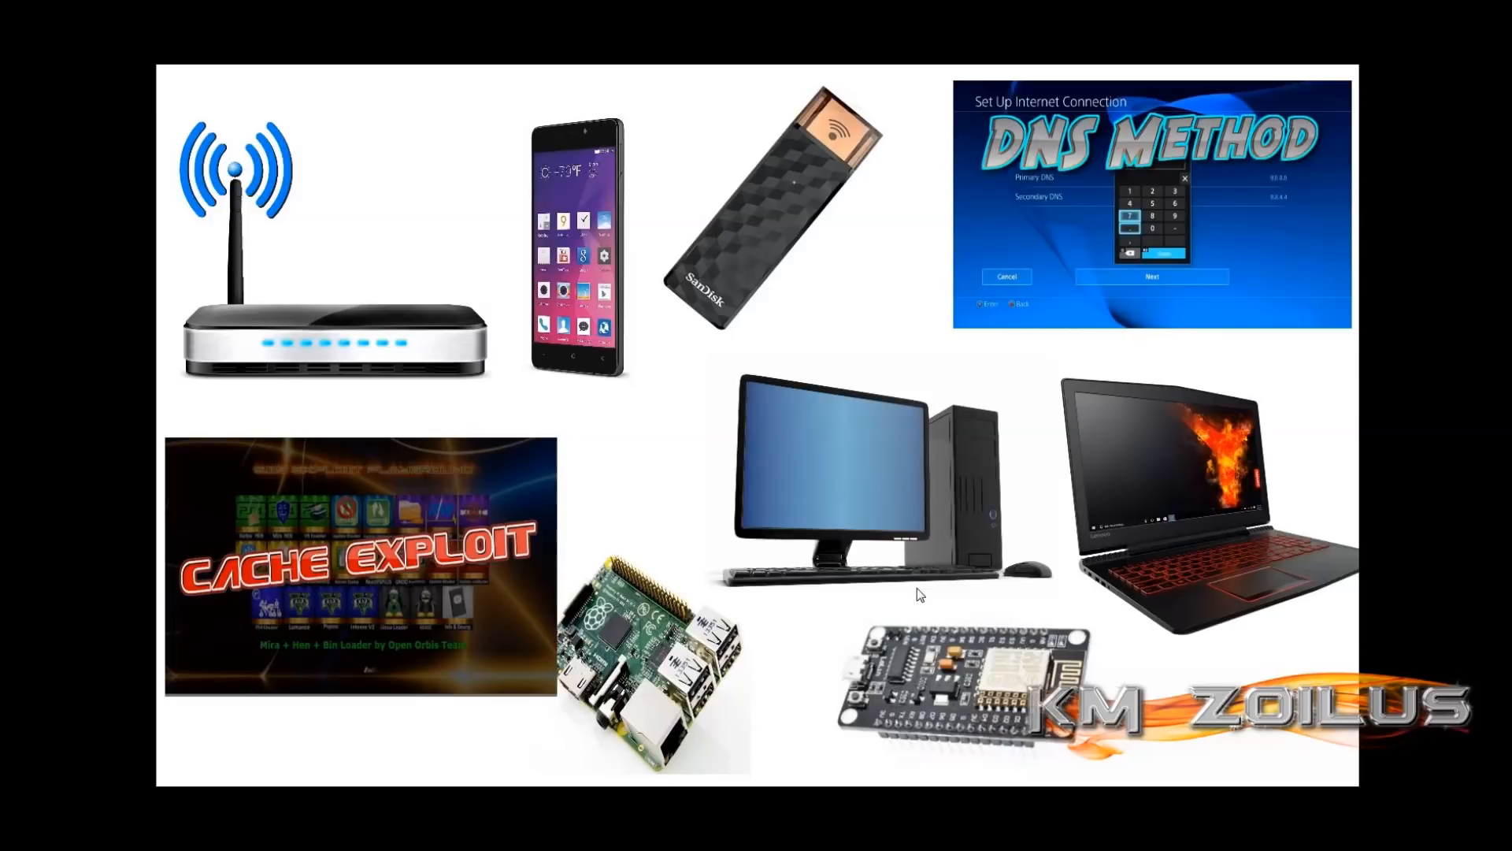
{"action": "mouse_move", "coordinate": [771, 228]}
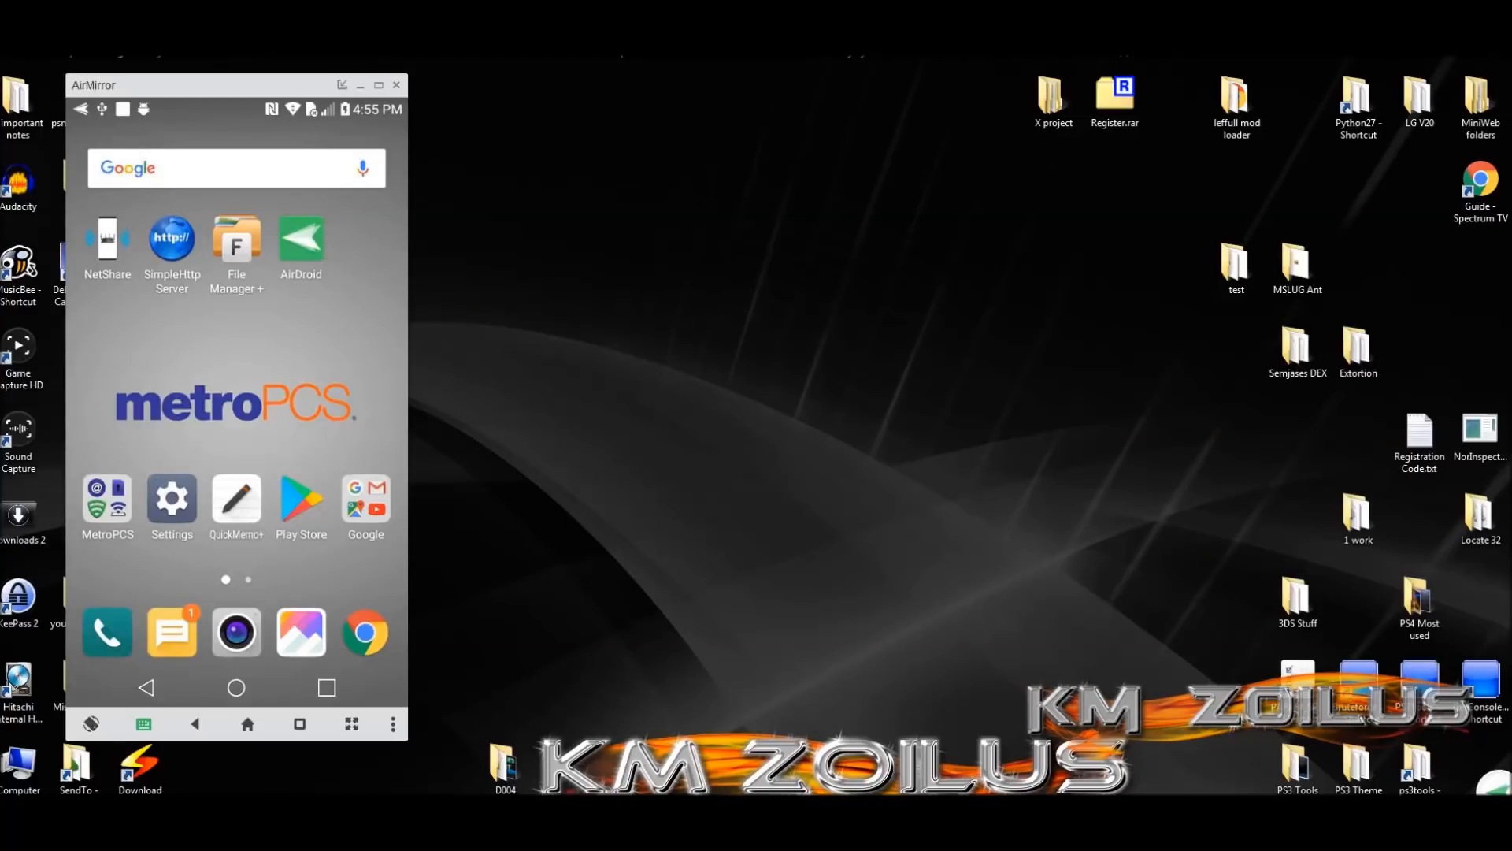
{"action": "mouse_move", "coordinate": [262, 94]}
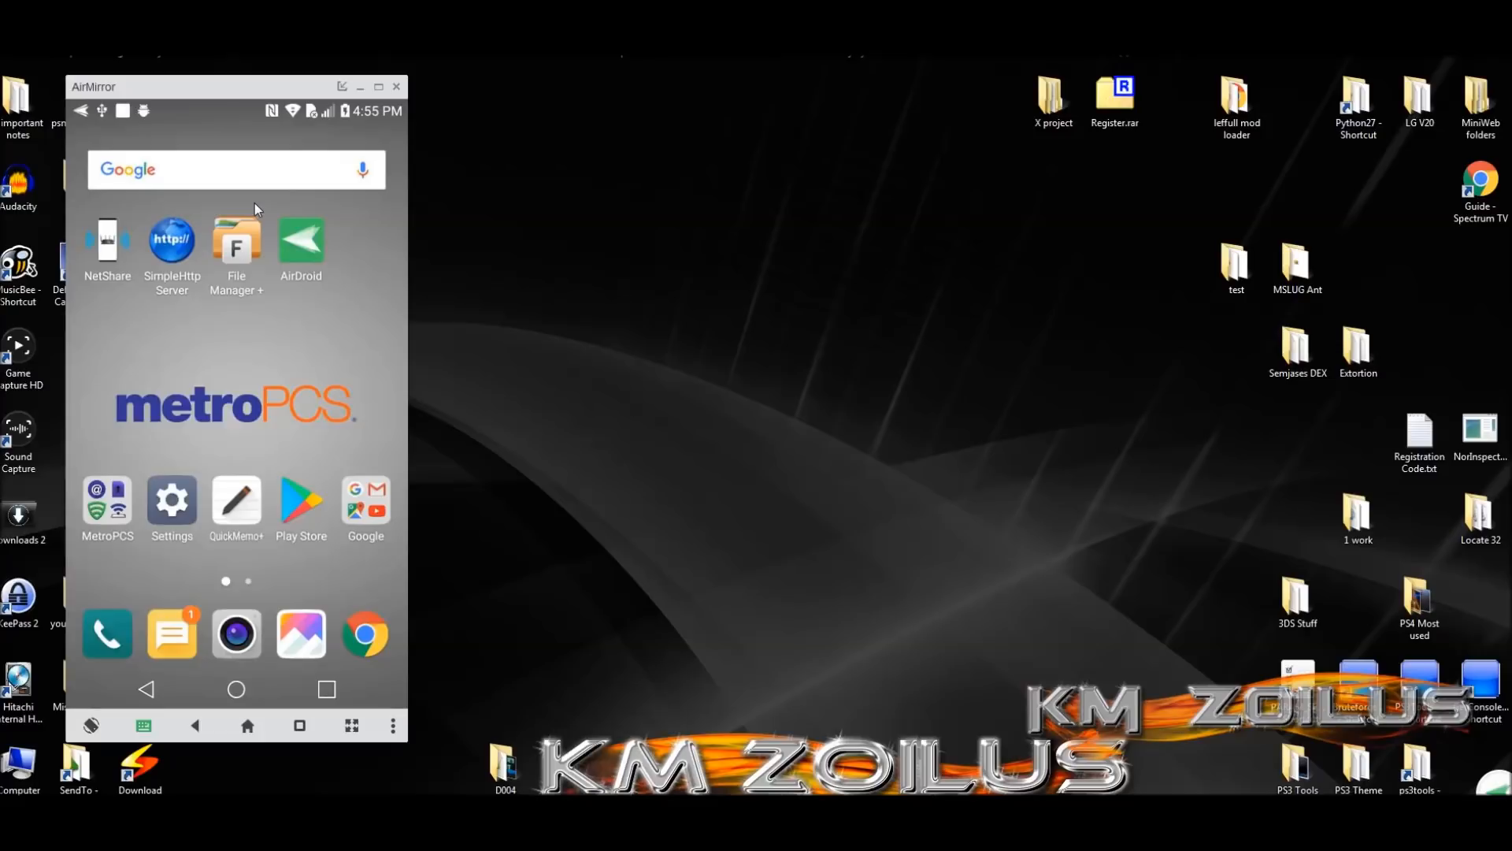
{"action": "mouse_move", "coordinate": [177, 277]}
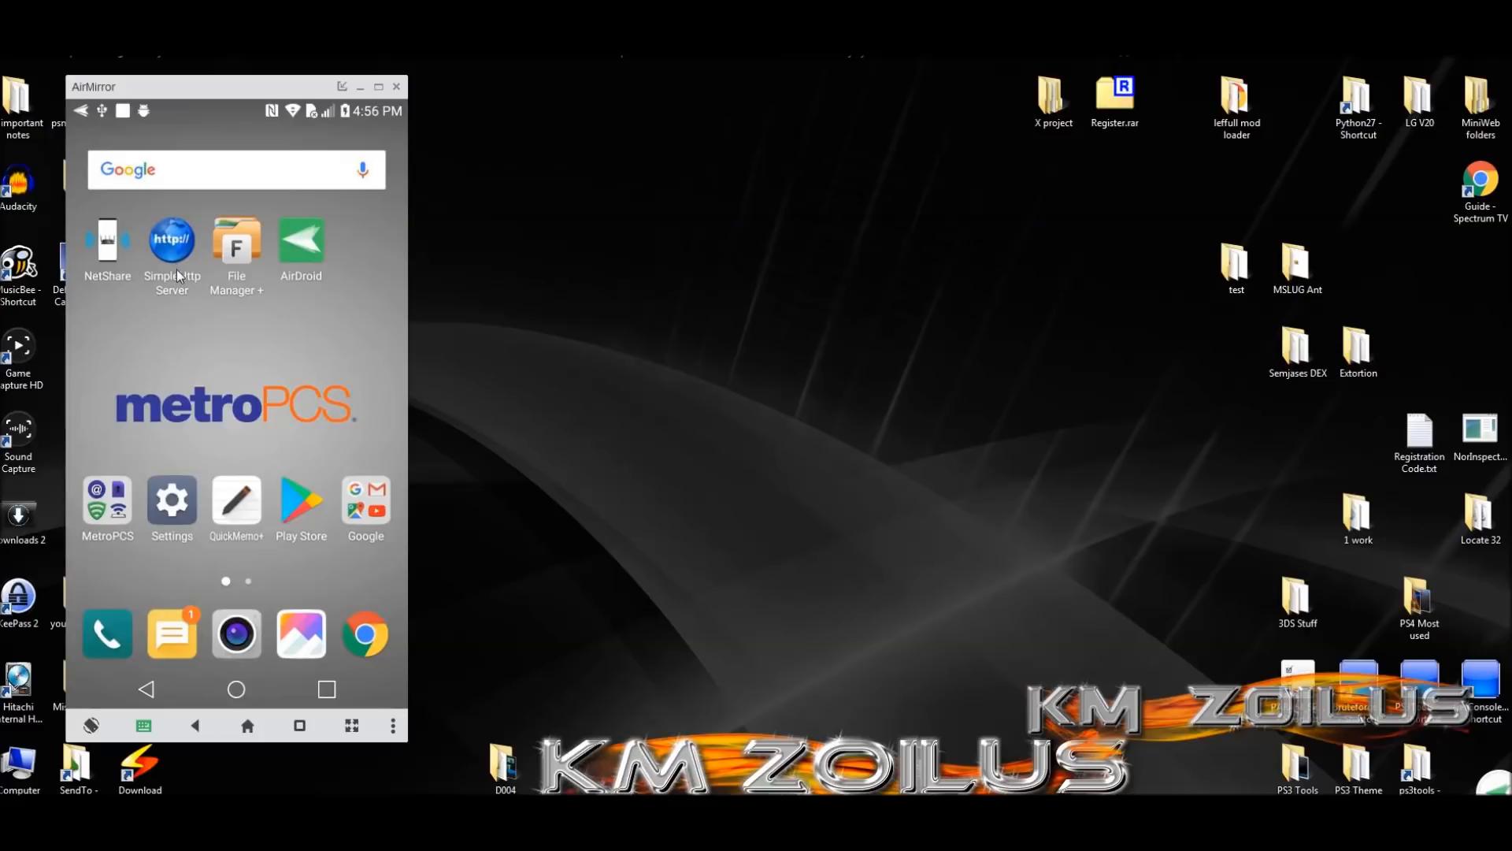
{"action": "mouse_move", "coordinate": [185, 285]}
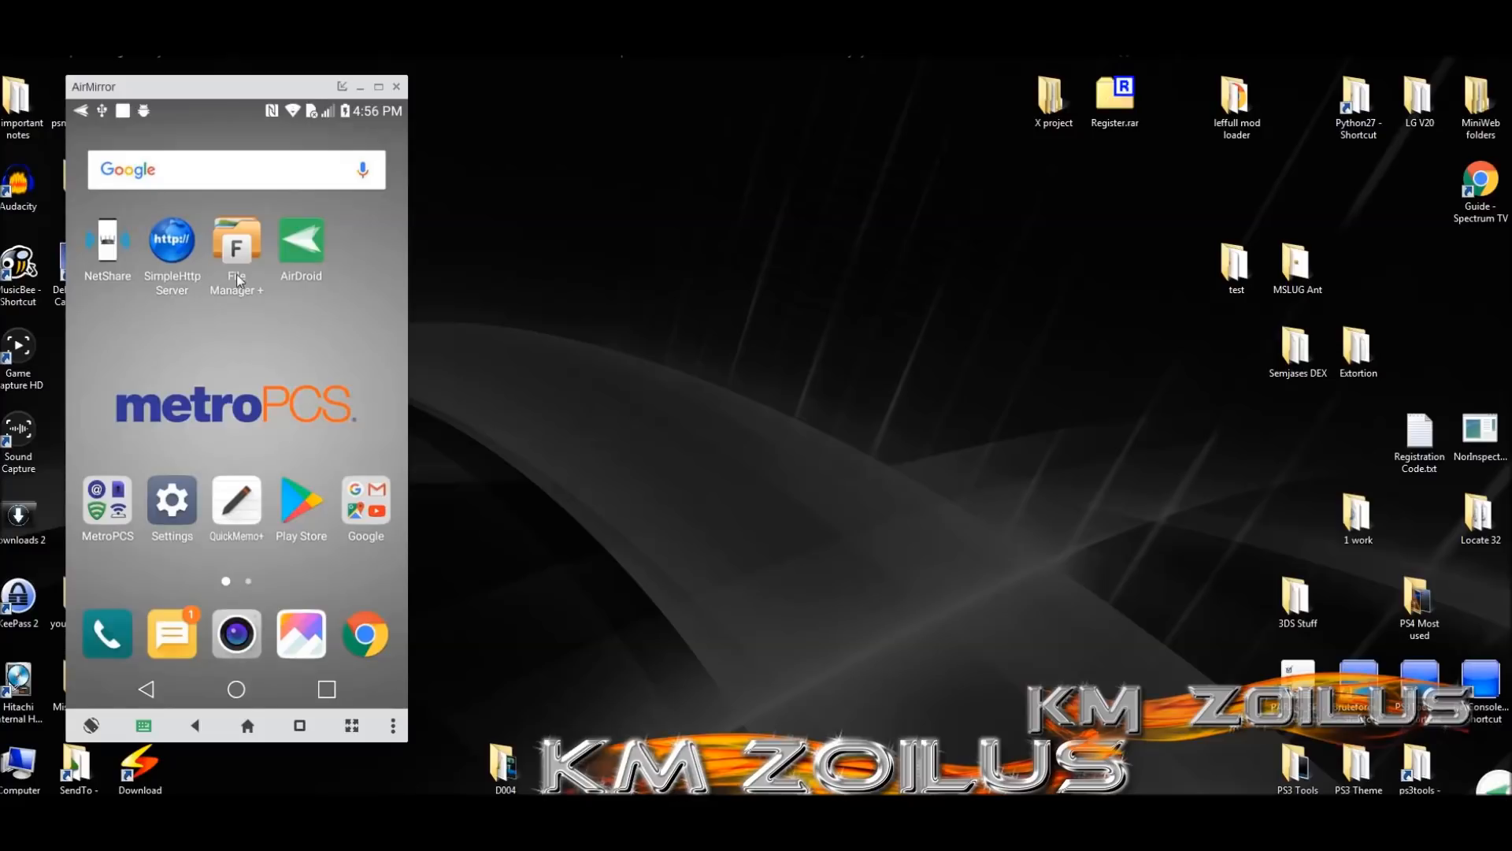
{"action": "left_click", "coordinate": [236, 243]}
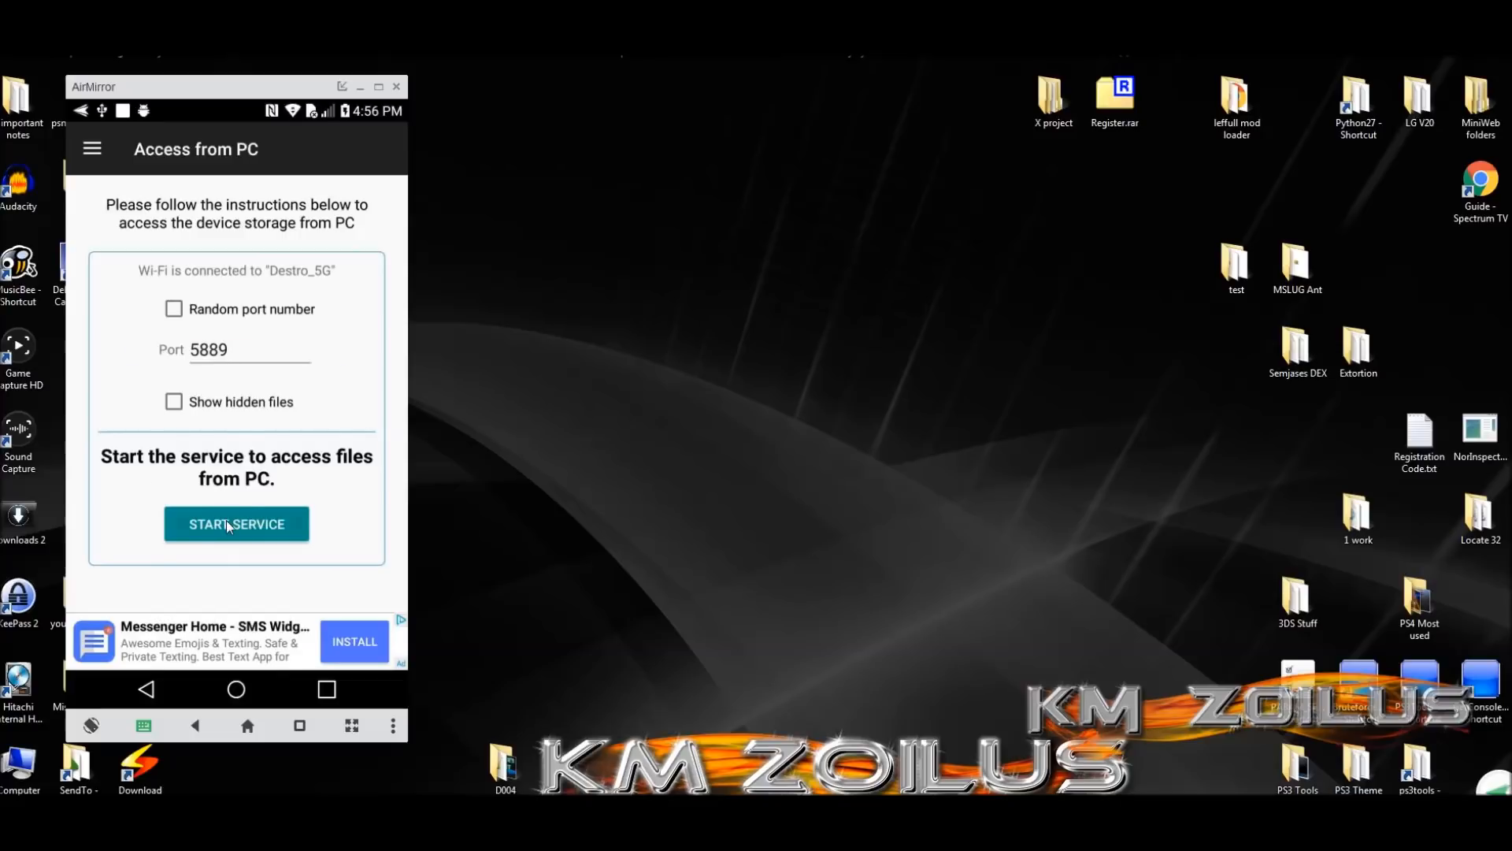
{"action": "left_click", "coordinate": [235, 524]}
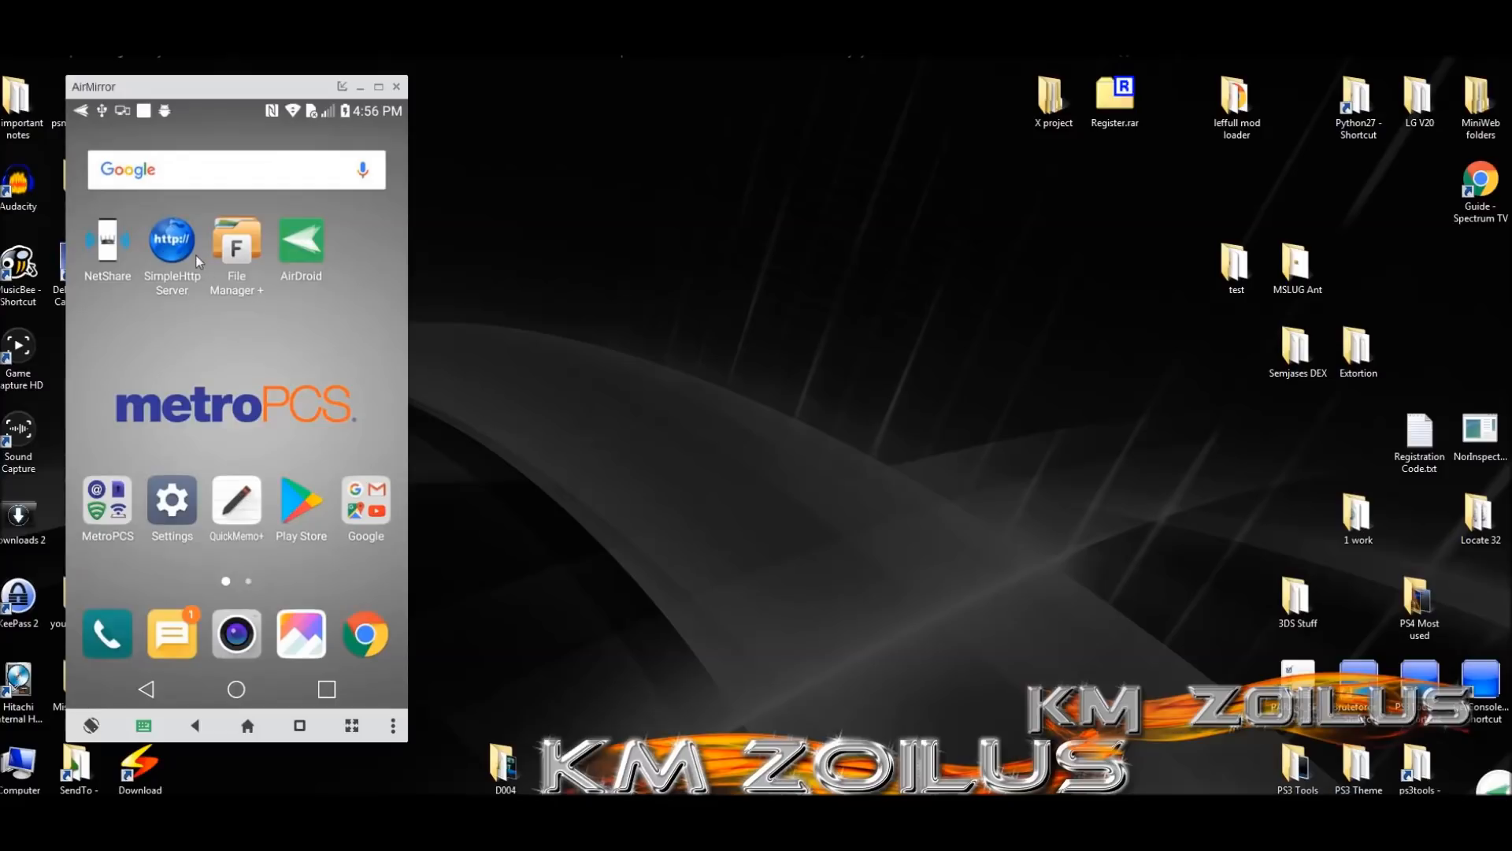
{"action": "left_click", "coordinate": [171, 240]}
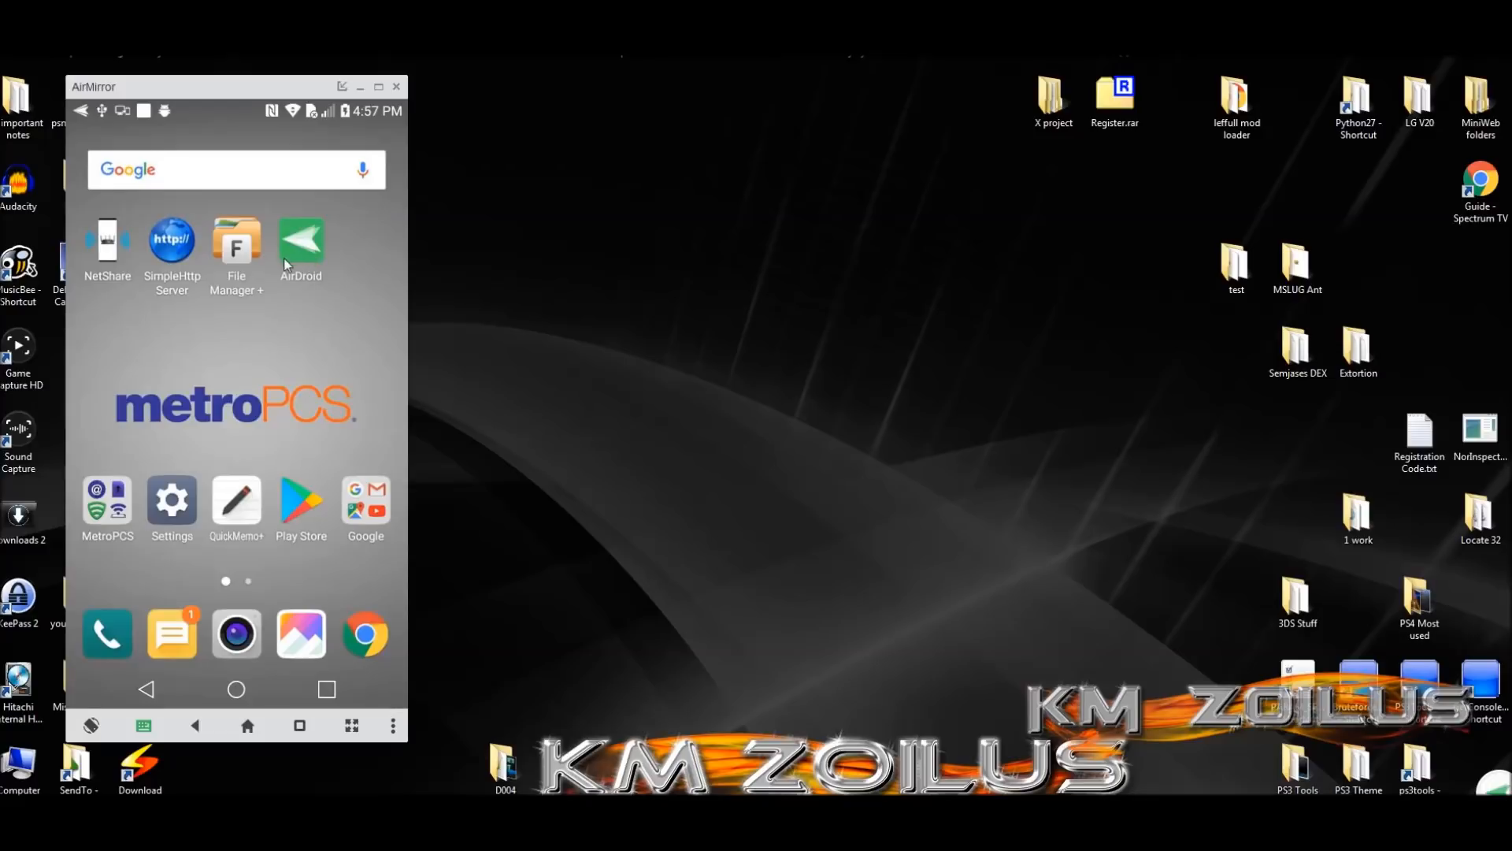
{"action": "mouse_move", "coordinate": [321, 282]}
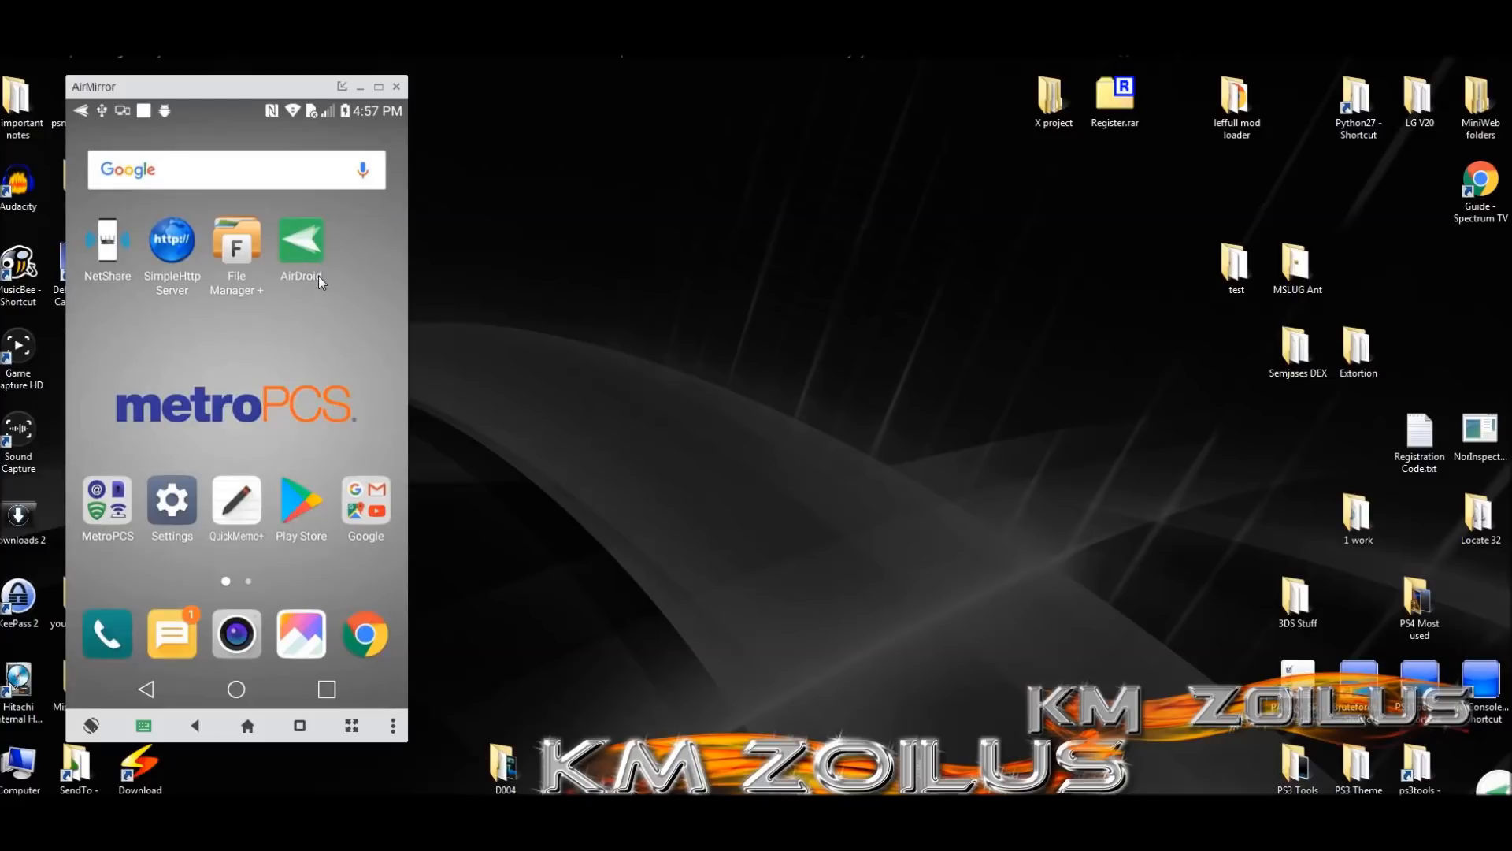
{"action": "mouse_move", "coordinate": [202, 314]}
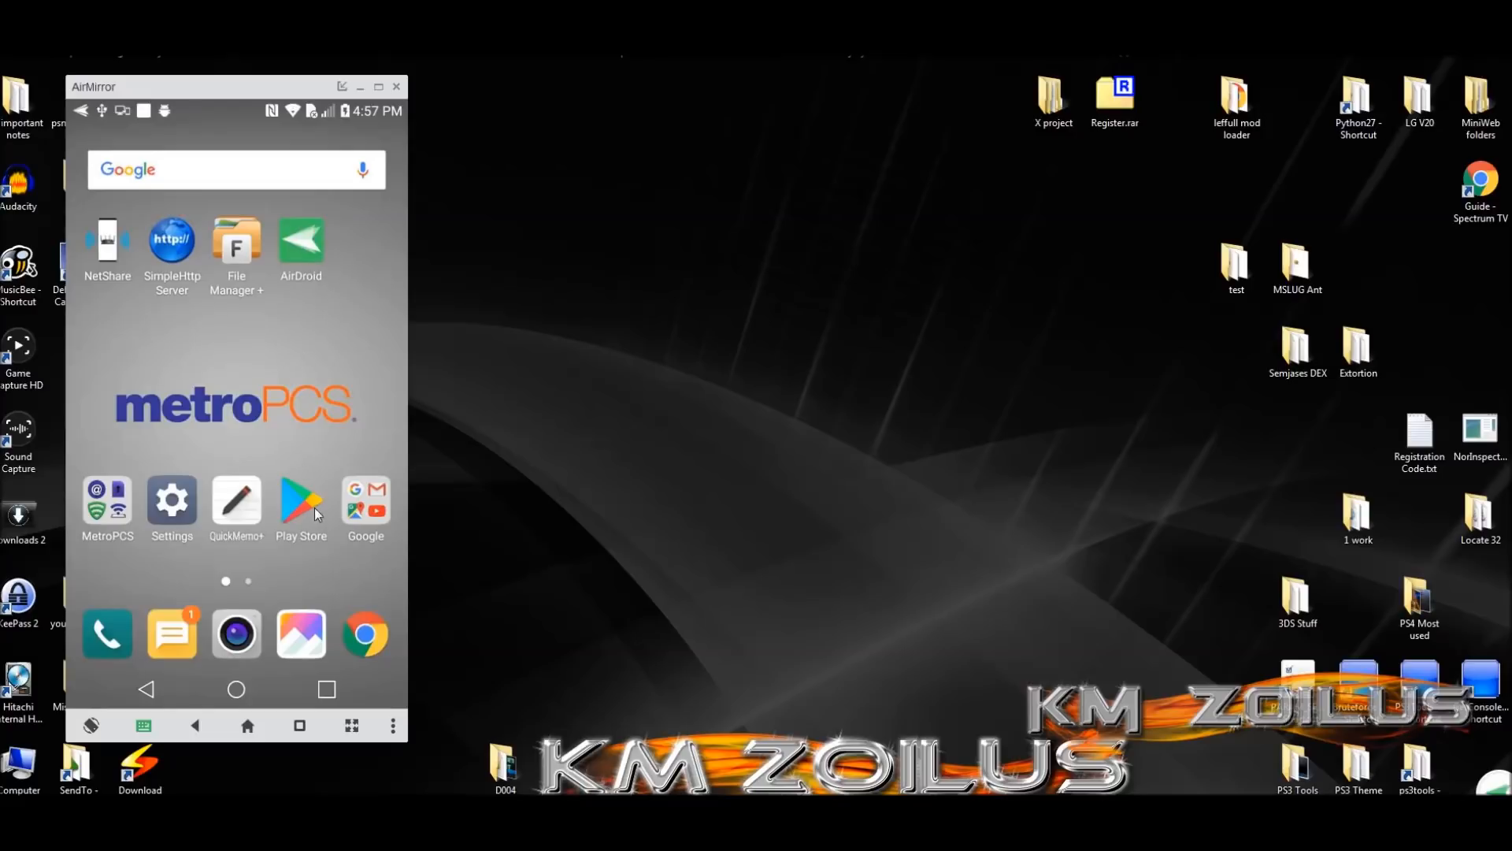
{"action": "mouse_move", "coordinate": [261, 549]}
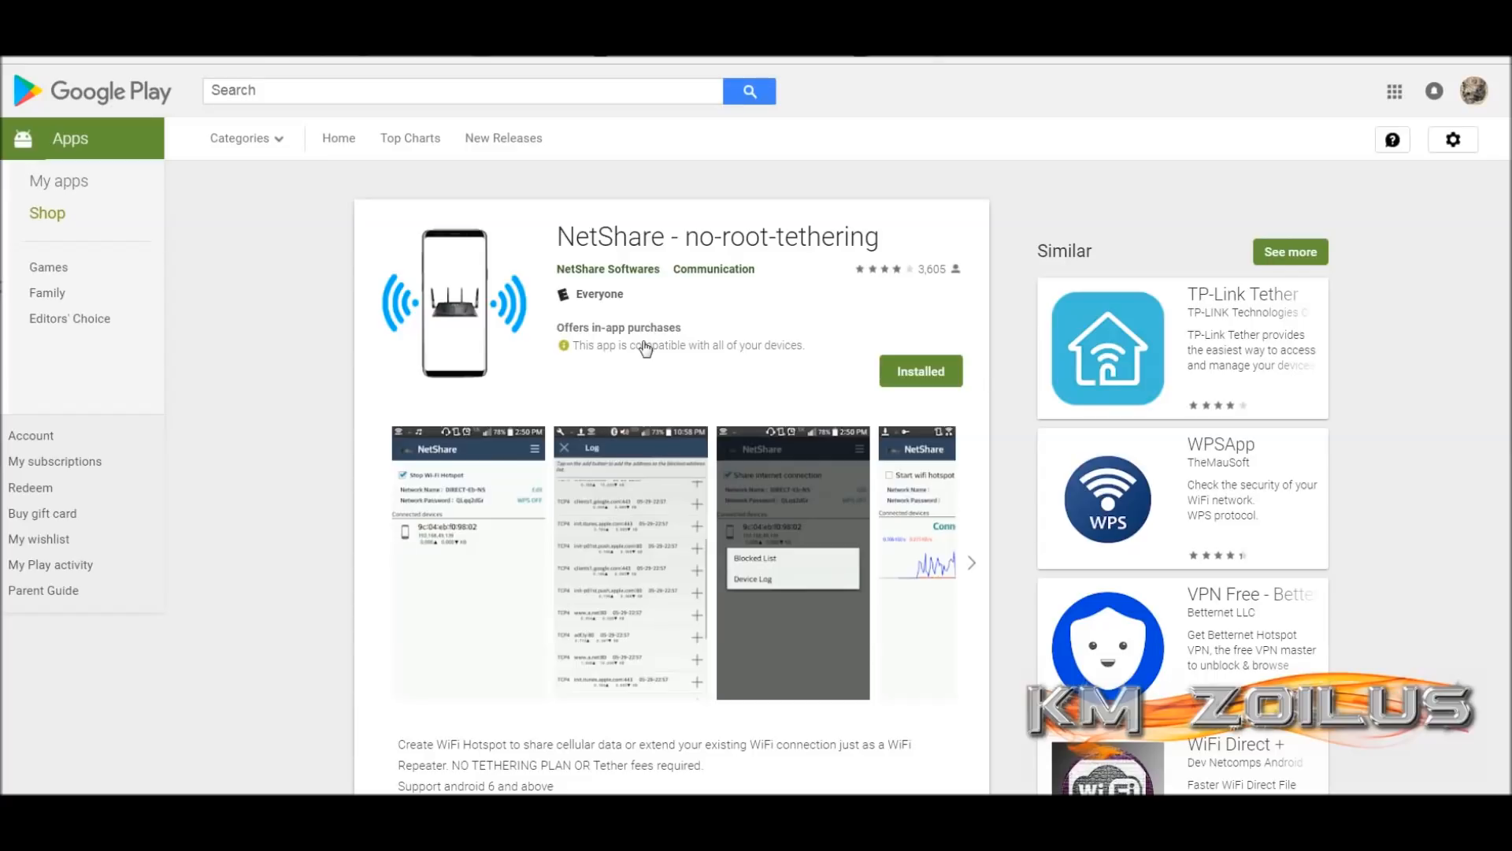
{"action": "mouse_move", "coordinate": [645, 240]}
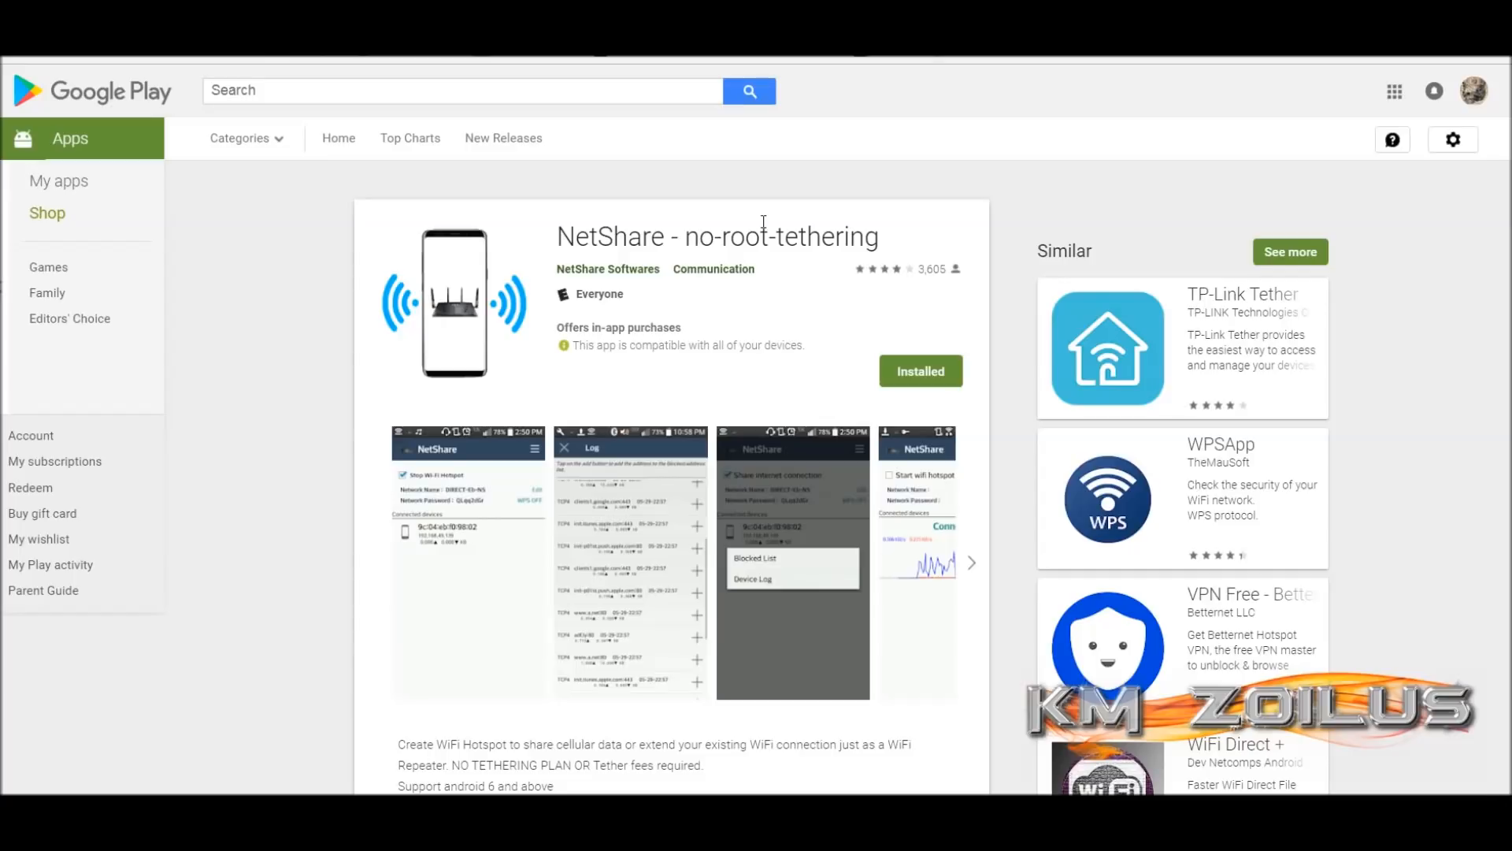
{"action": "mouse_move", "coordinate": [718, 120]}
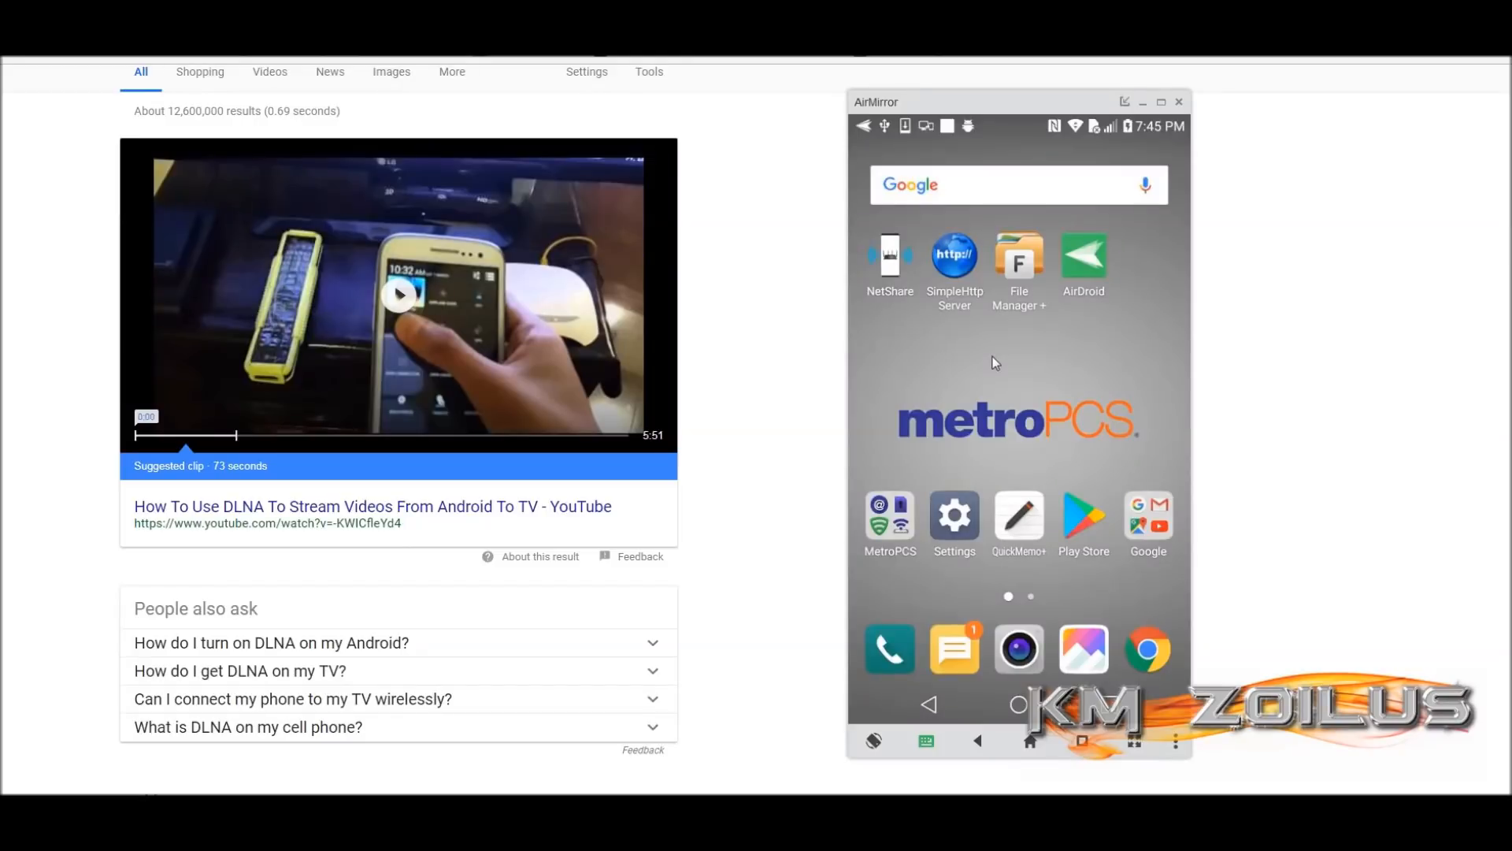
{"action": "mouse_move", "coordinate": [994, 360]}
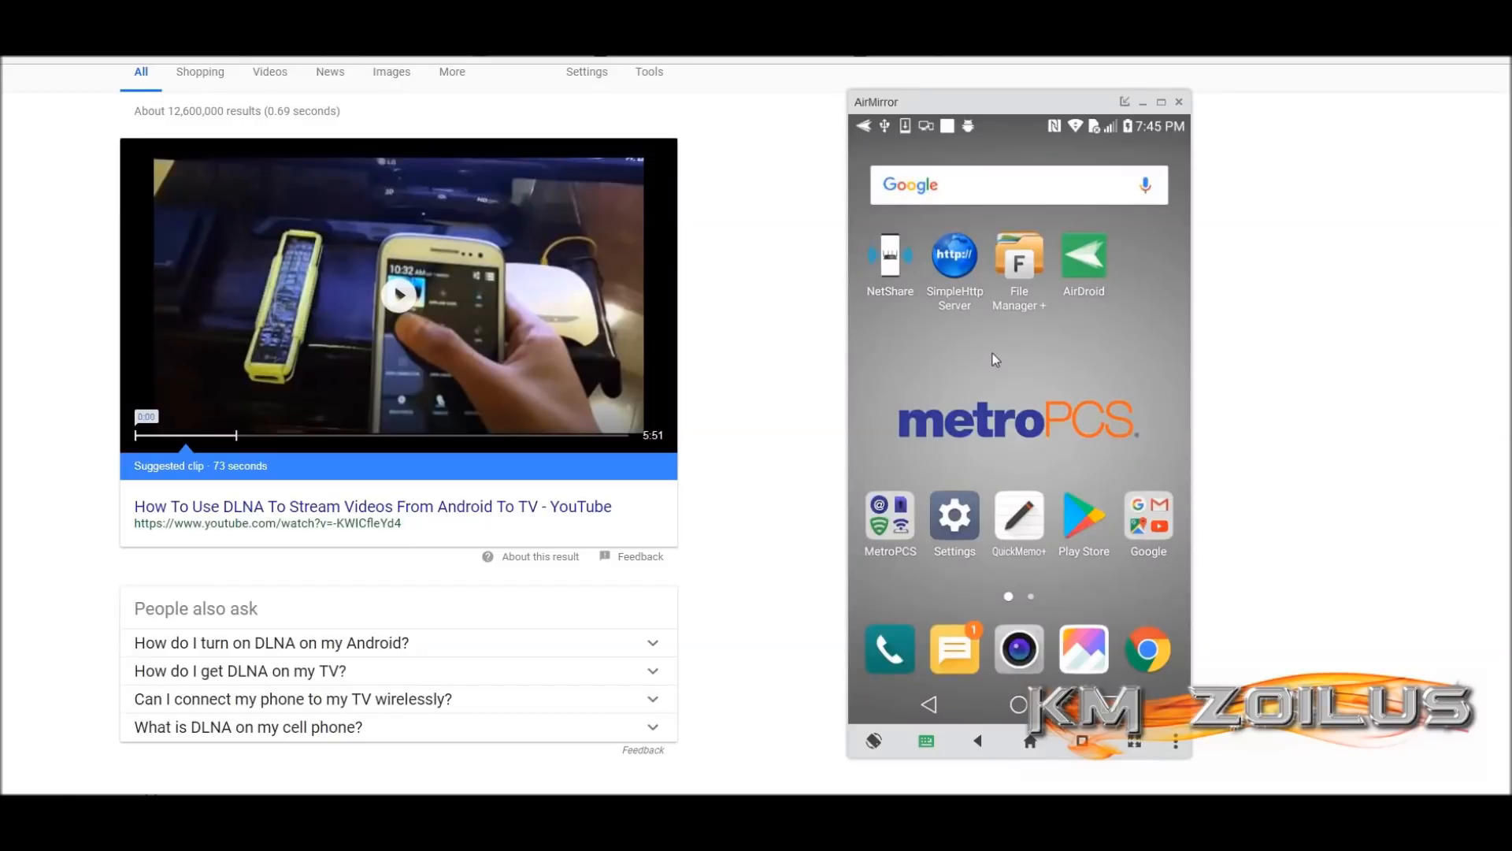
{"action": "mouse_move", "coordinate": [993, 353]}
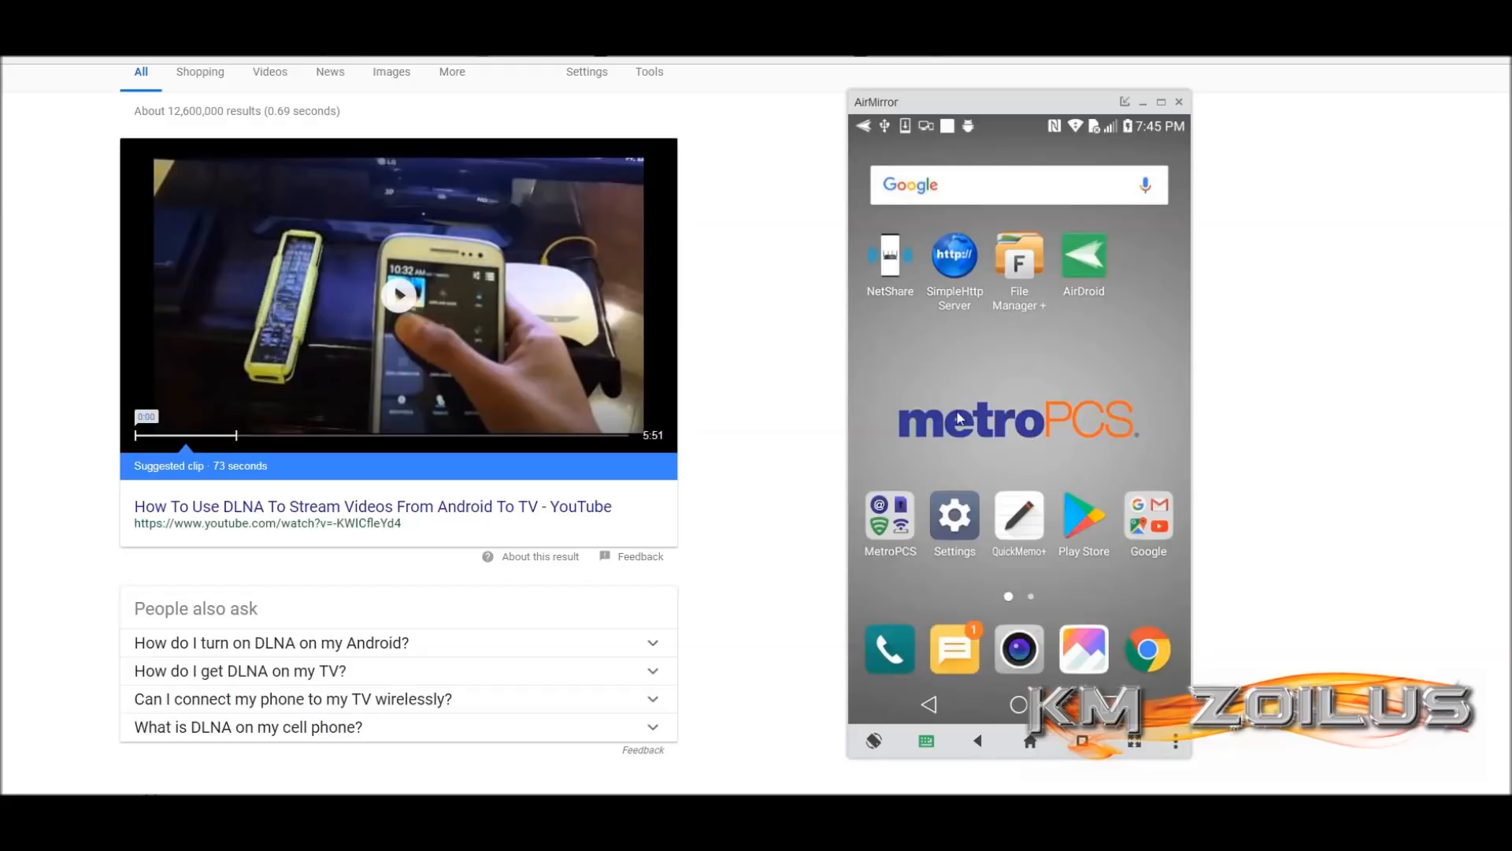
{"action": "mouse_move", "coordinate": [1062, 490]}
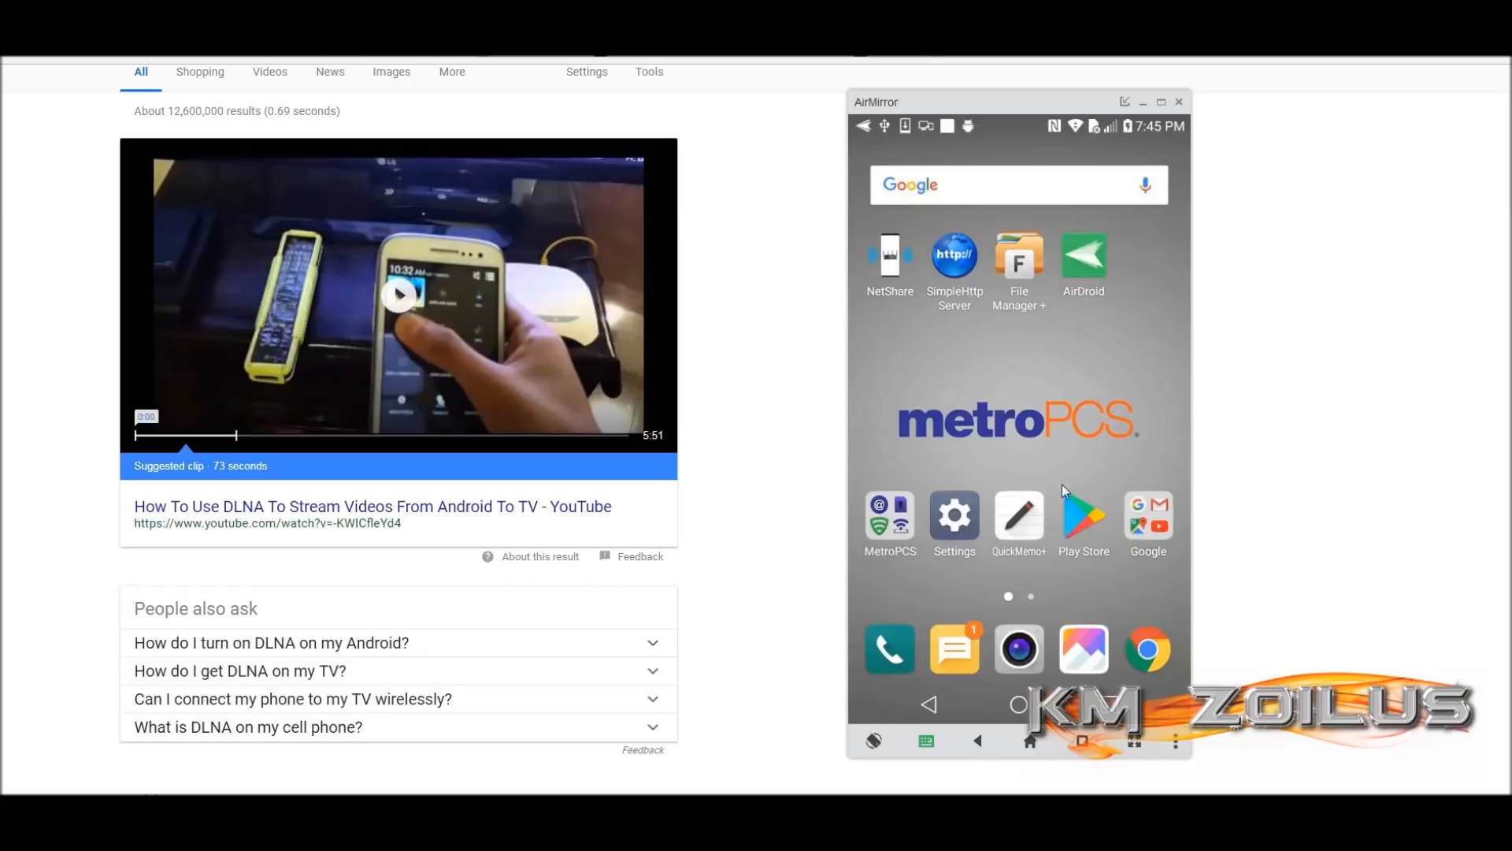
{"action": "mouse_move", "coordinate": [1068, 403]}
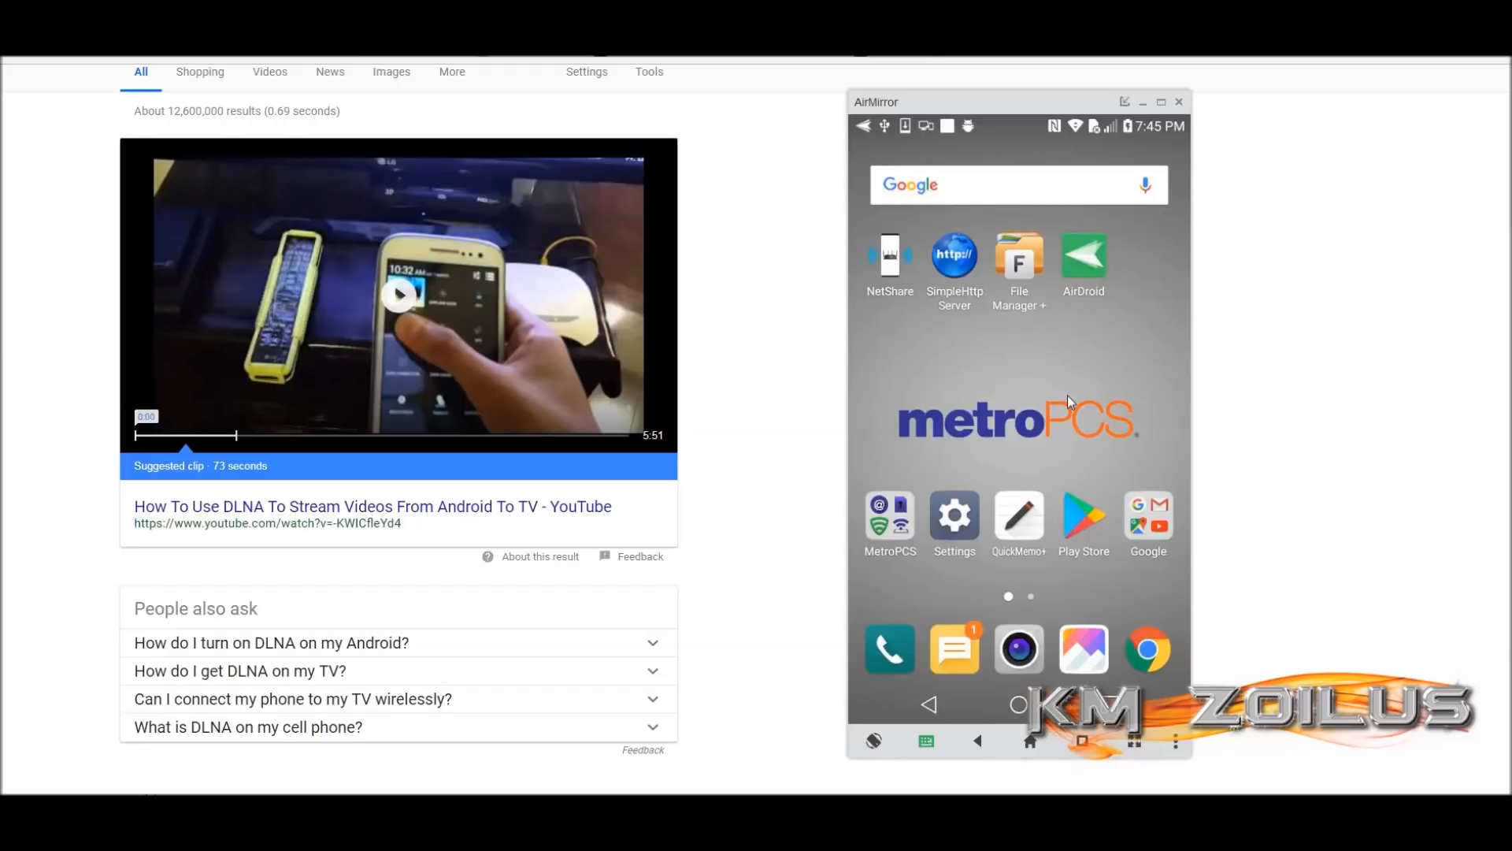
{"action": "mouse_move", "coordinate": [1009, 412]}
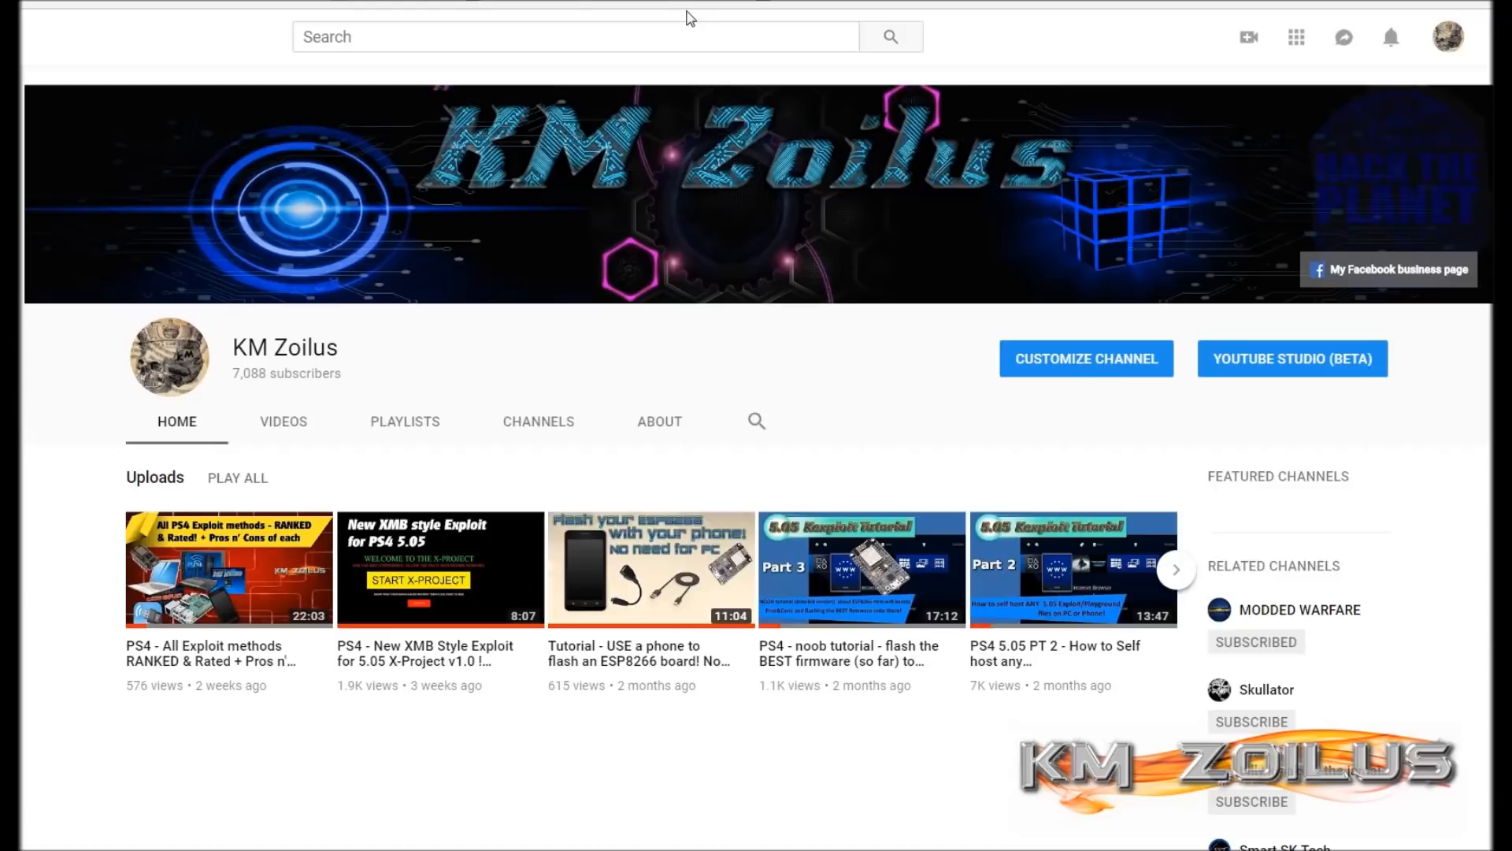
{"action": "mouse_move", "coordinate": [420, 352]}
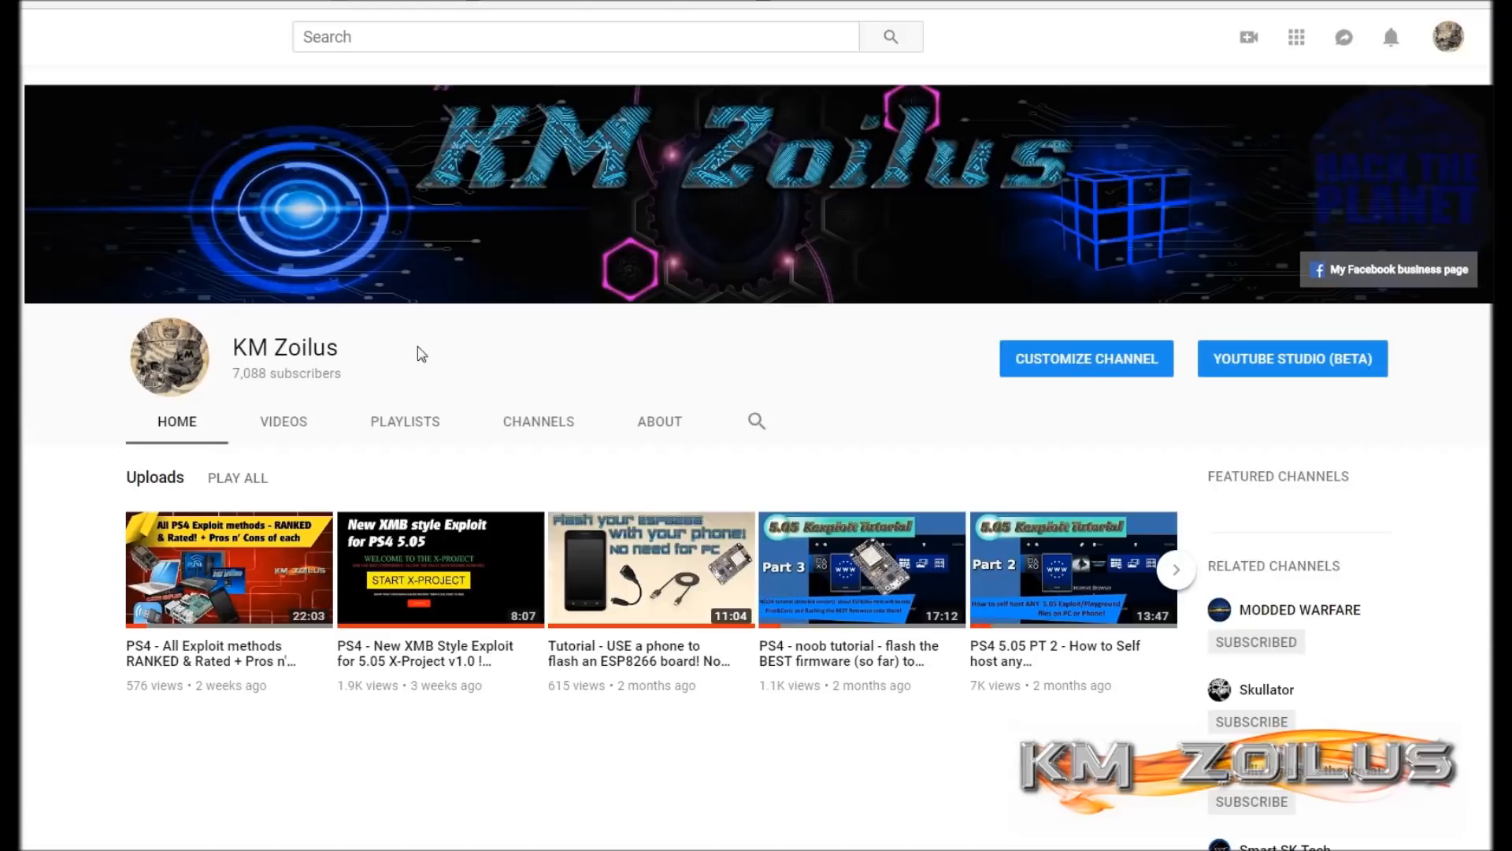
{"action": "mouse_move", "coordinate": [431, 388]}
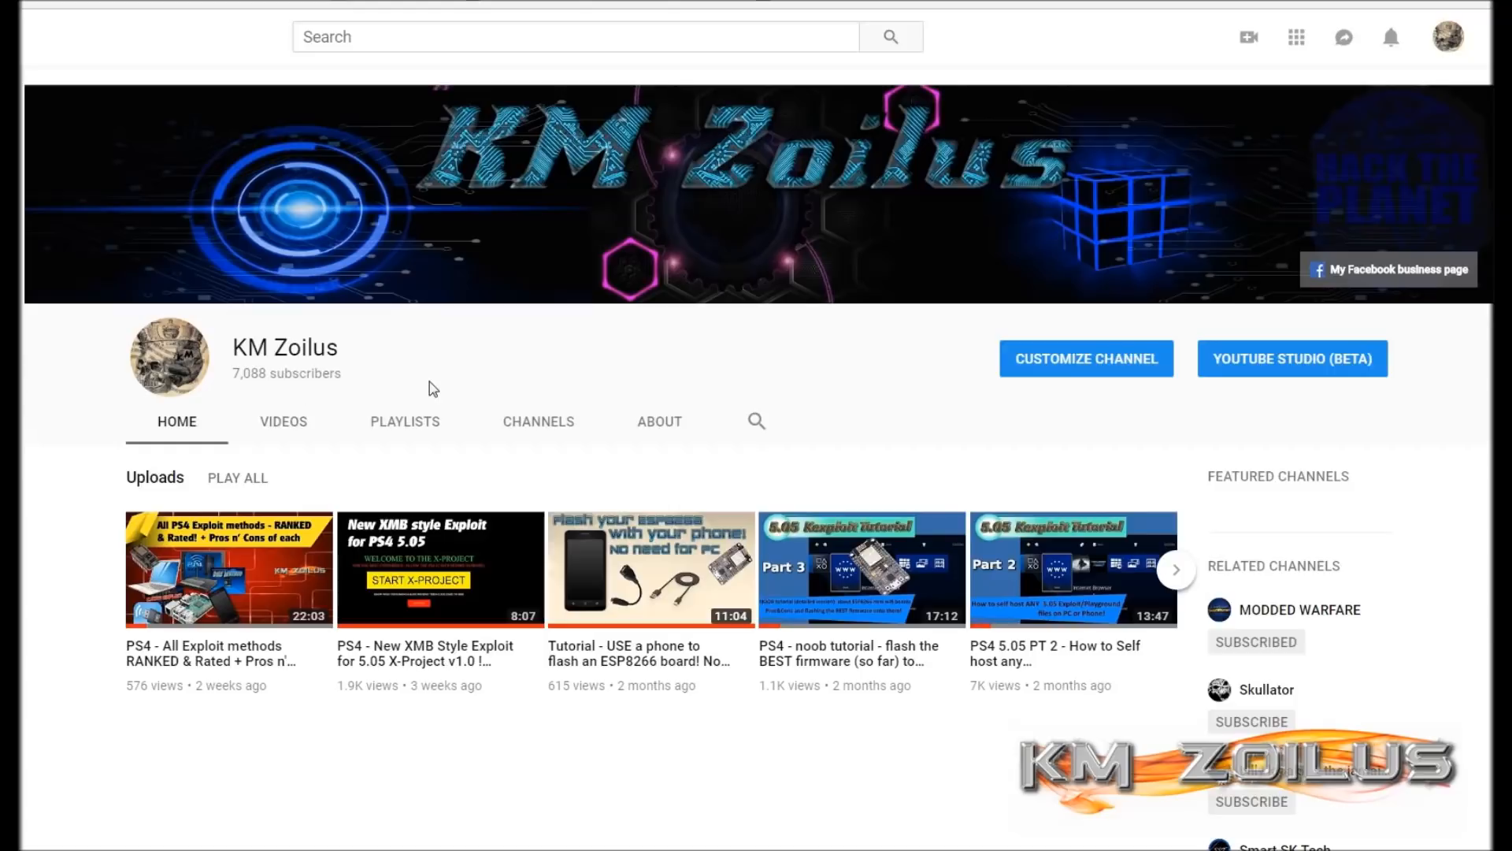